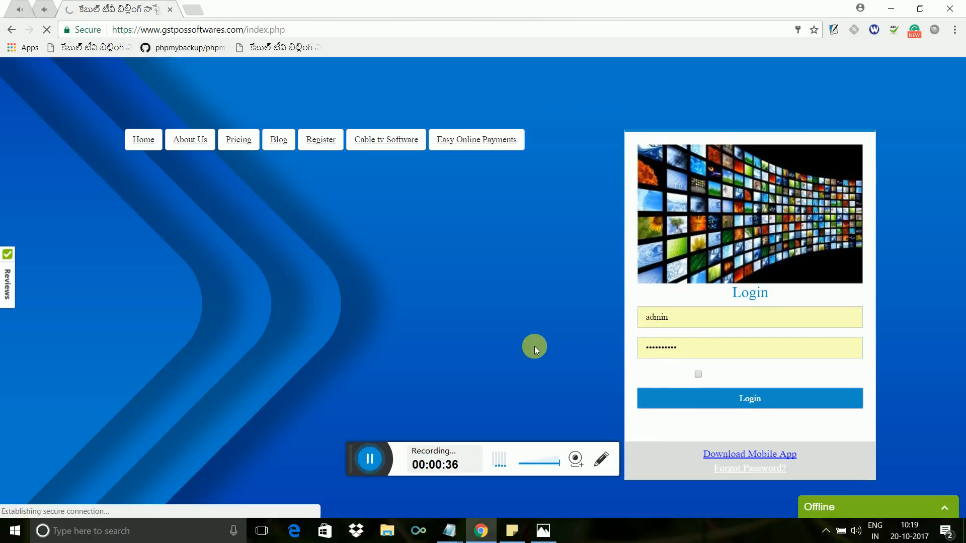
Log in with the prefilled admin credentials and land on the Welcome to Home dashboard.
{"action": "left_click", "coordinate": [748, 399]}
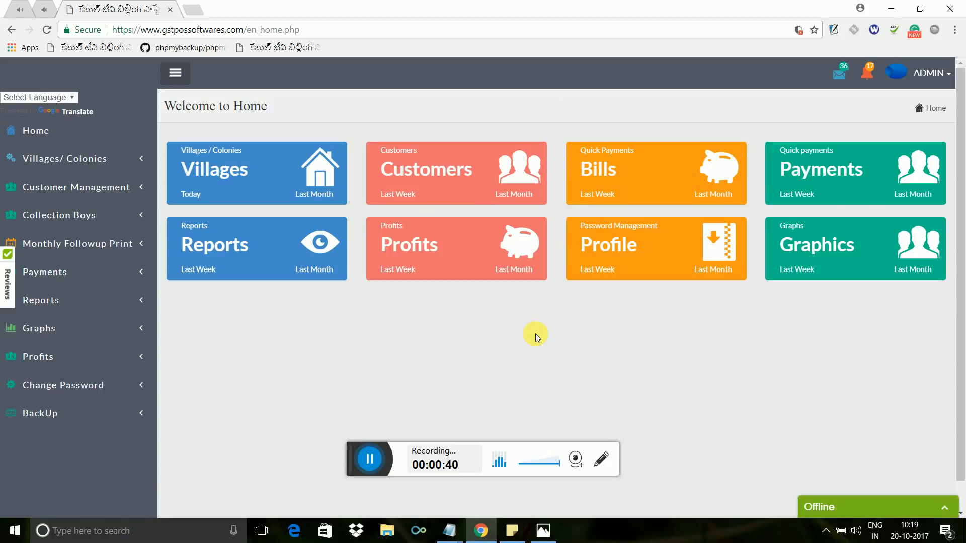
{"action": "mouse_move", "coordinate": [465, 318]}
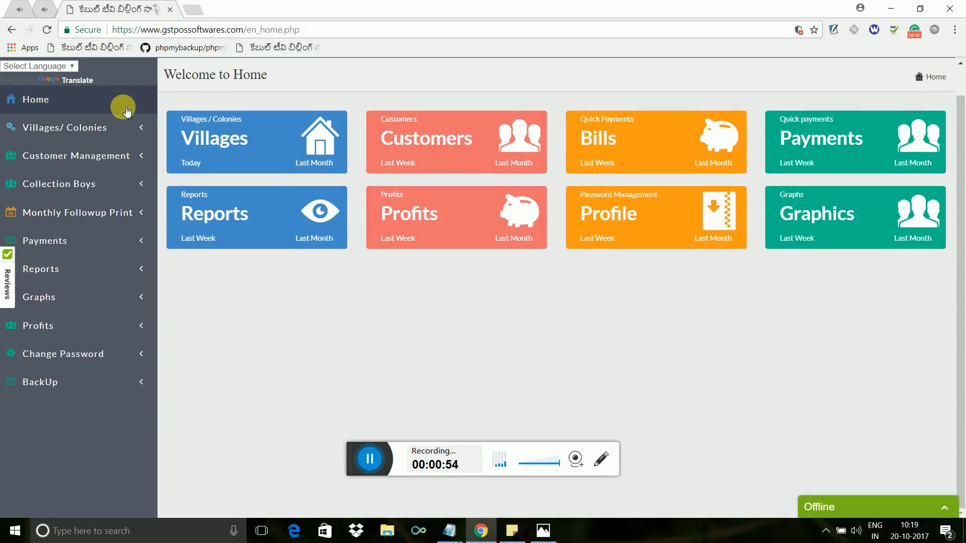
{"action": "left_click", "coordinate": [38, 67]}
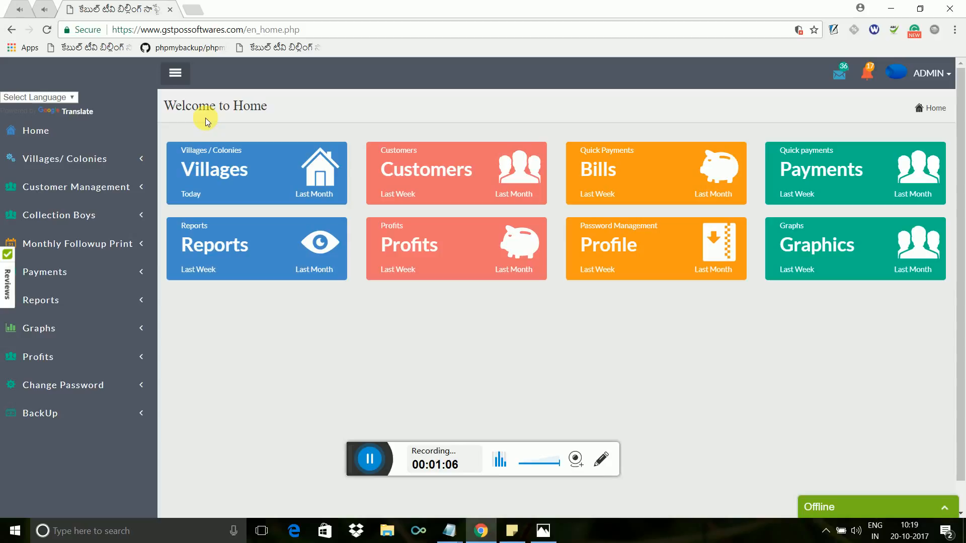
{"action": "mouse_move", "coordinate": [79, 98]}
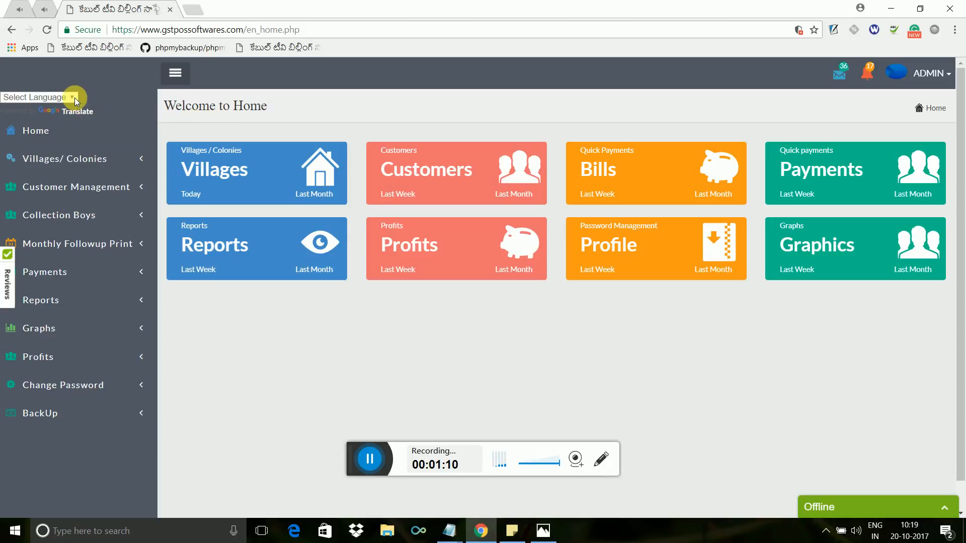
{"action": "left_click", "coordinate": [38, 98]}
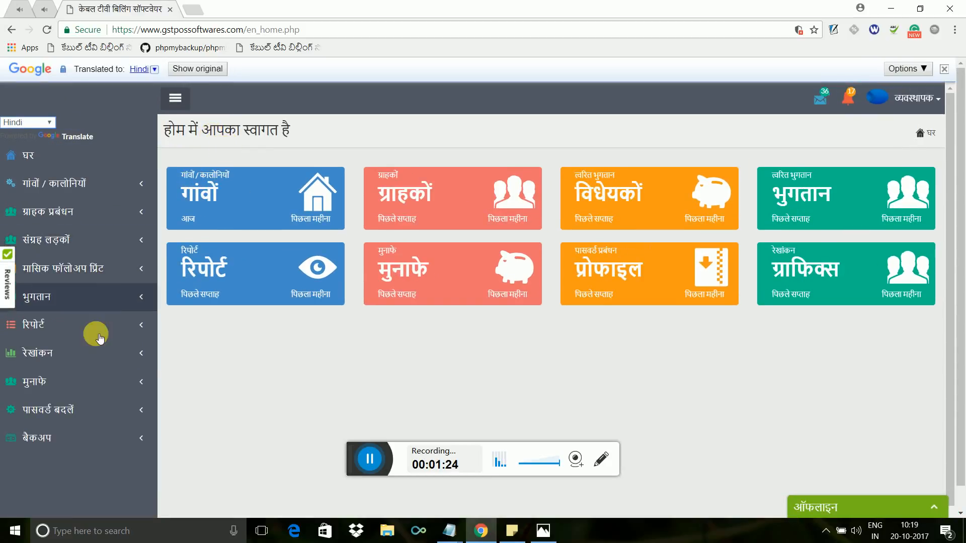
{"action": "mouse_move", "coordinate": [690, 165]}
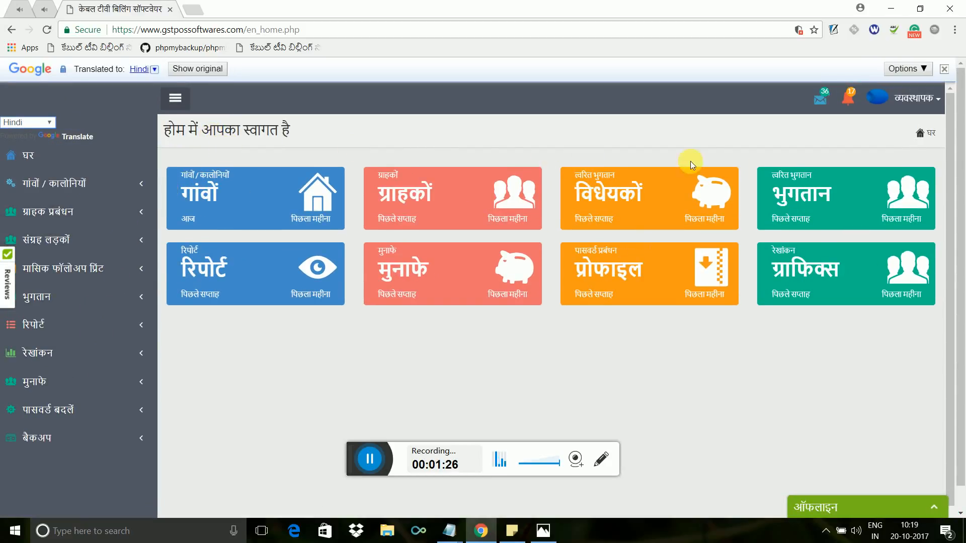
{"action": "mouse_move", "coordinate": [52, 125]}
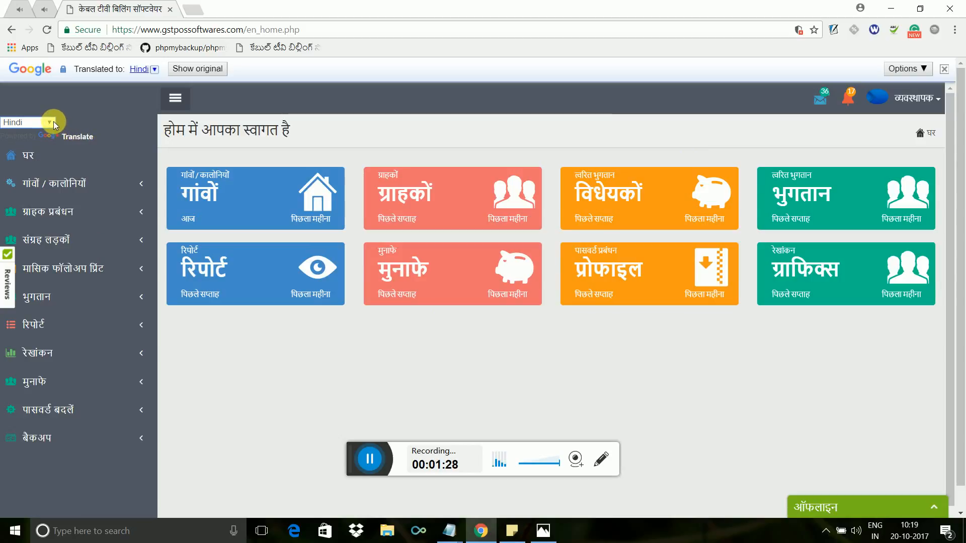
{"action": "left_click", "coordinate": [48, 122]}
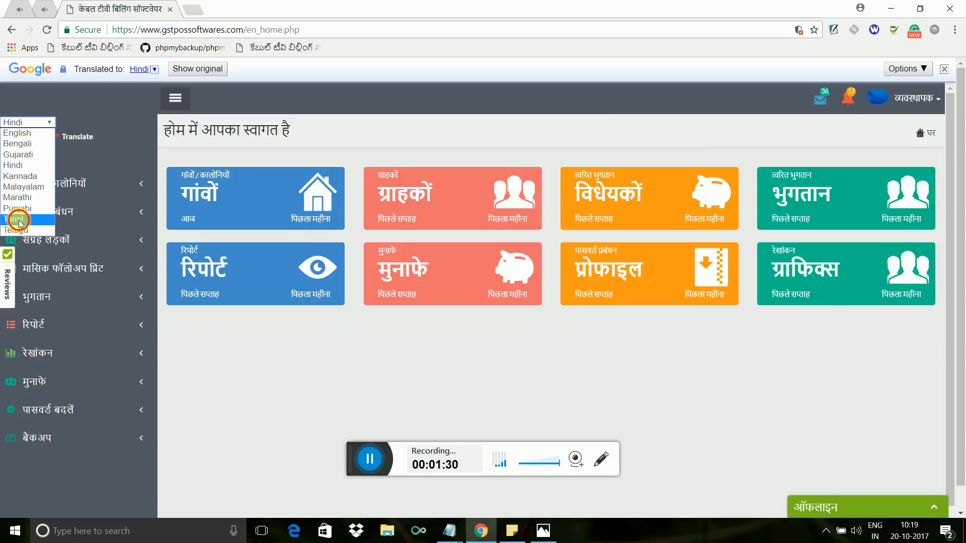
{"action": "left_click", "coordinate": [18, 220]}
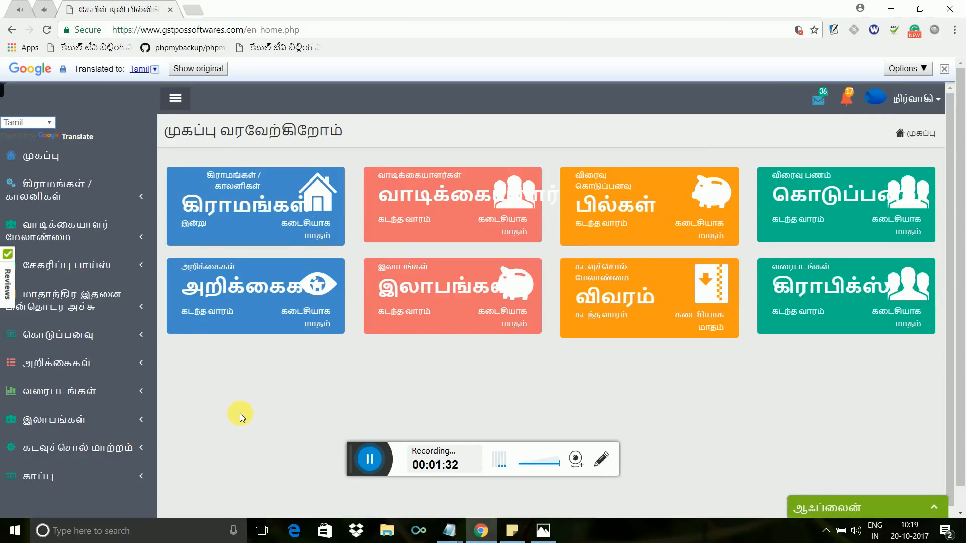
{"action": "left_click", "coordinate": [28, 122]}
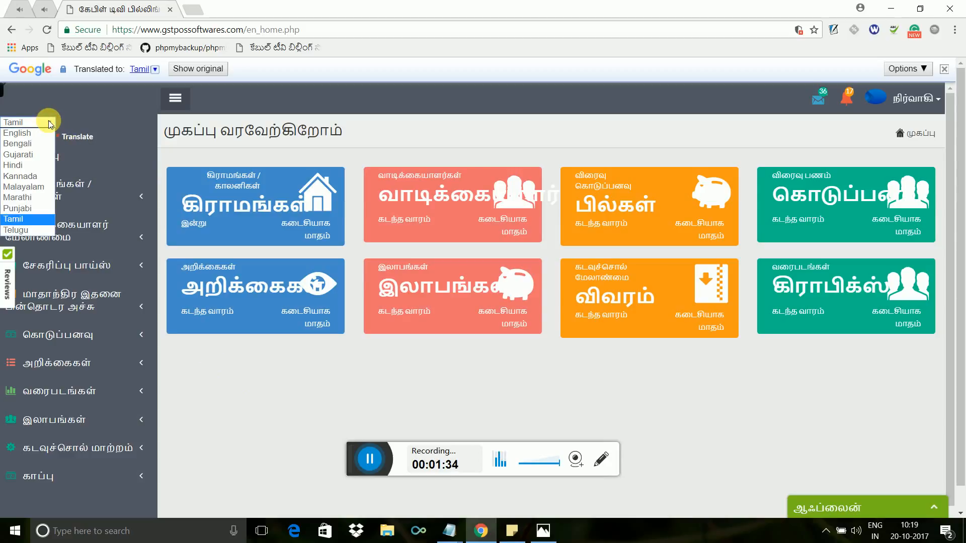
{"action": "left_click", "coordinate": [18, 133]}
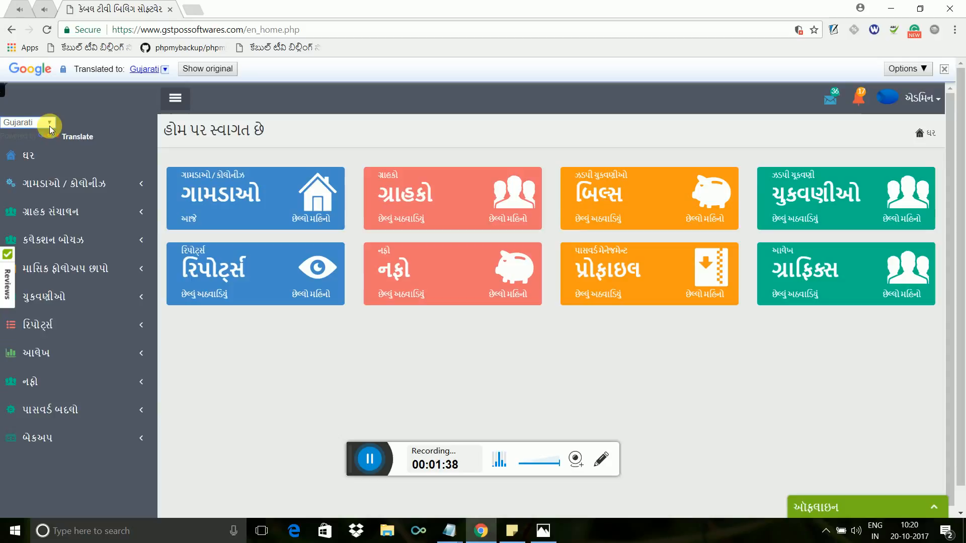
{"action": "left_click", "coordinate": [50, 122]}
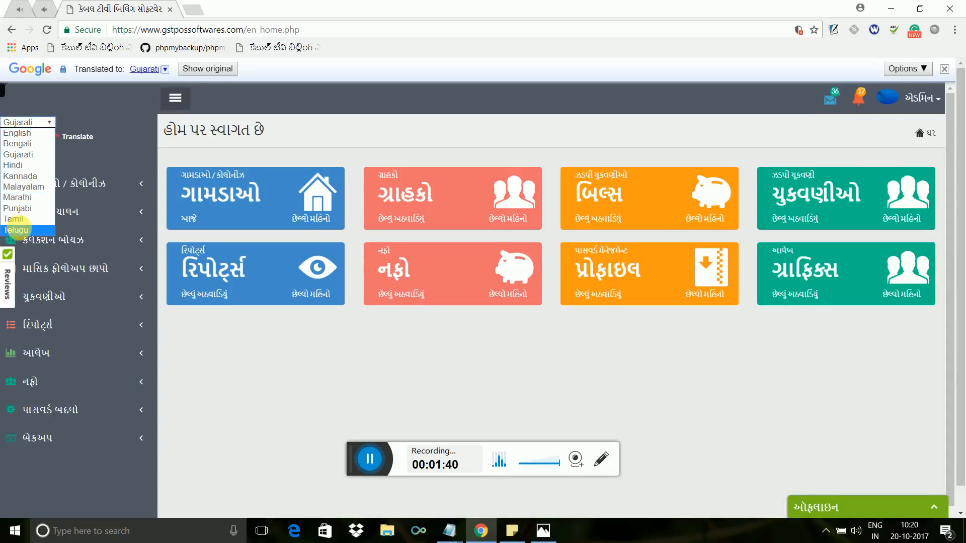
{"action": "left_click", "coordinate": [13, 229]}
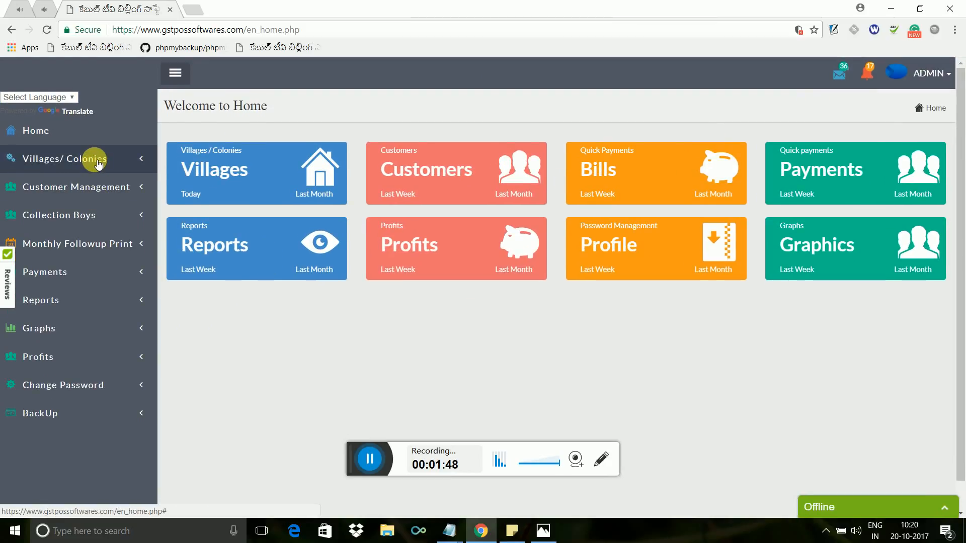
Add a village named srirangam in Village Management and move to Colonies Mgt.
{"action": "left_click", "coordinate": [65, 158]}
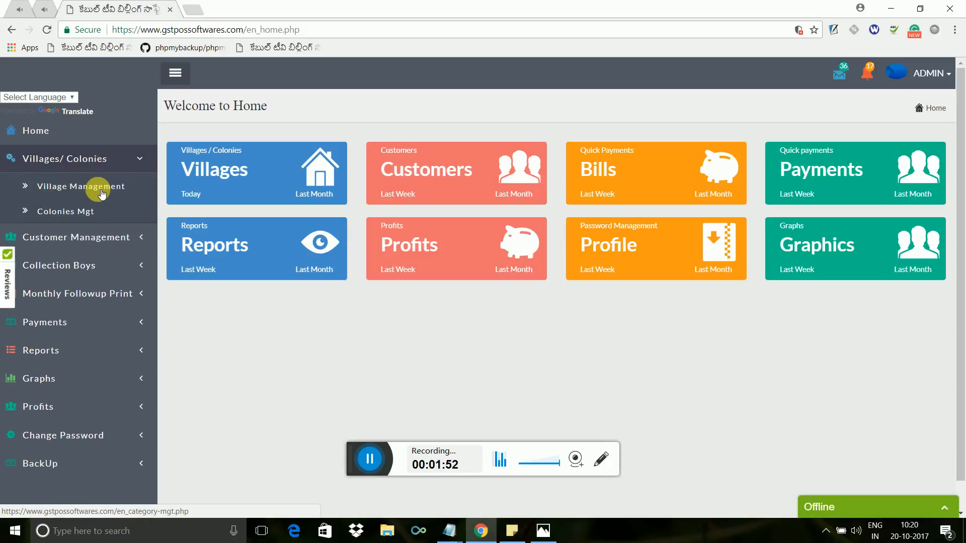
{"action": "left_click", "coordinate": [81, 186]}
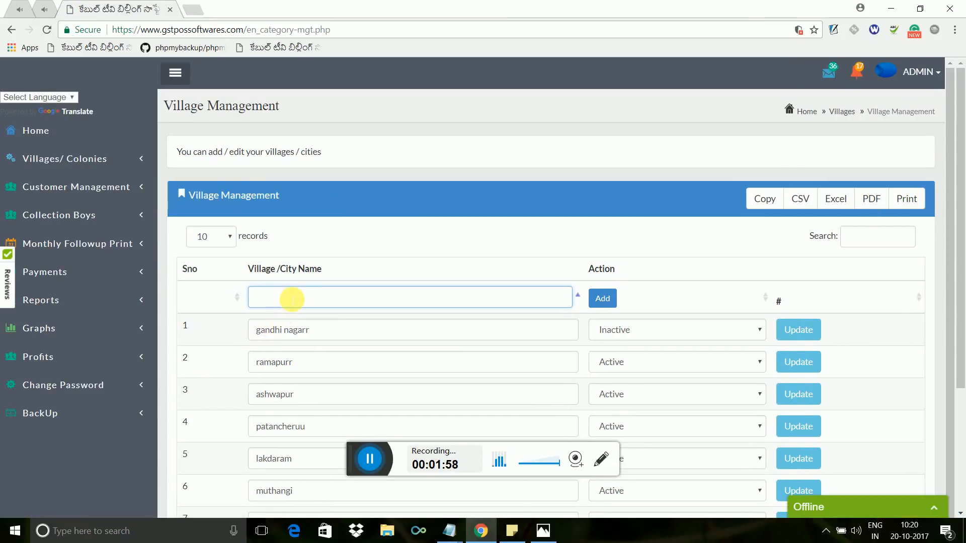
{"action": "type", "text": "s"}
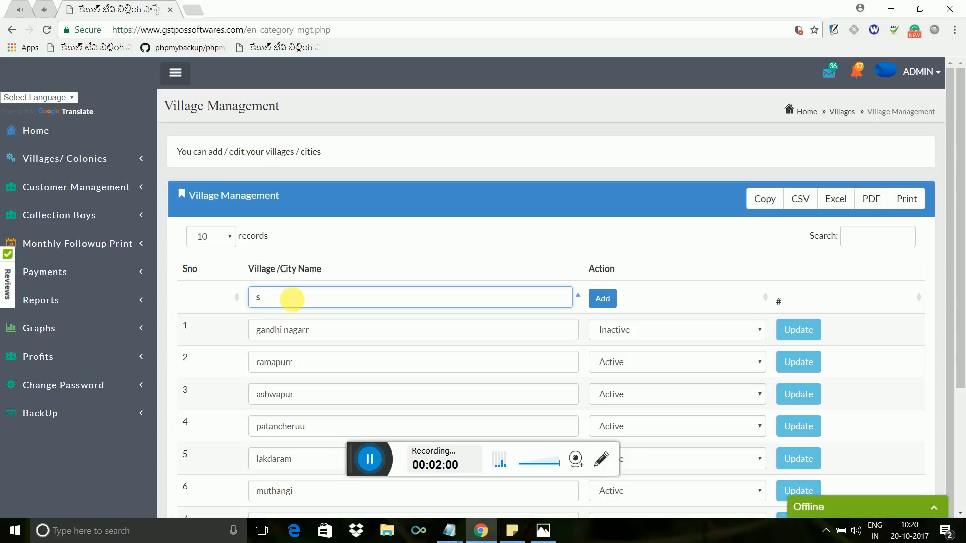
{"action": "type", "text": "rirangam"}
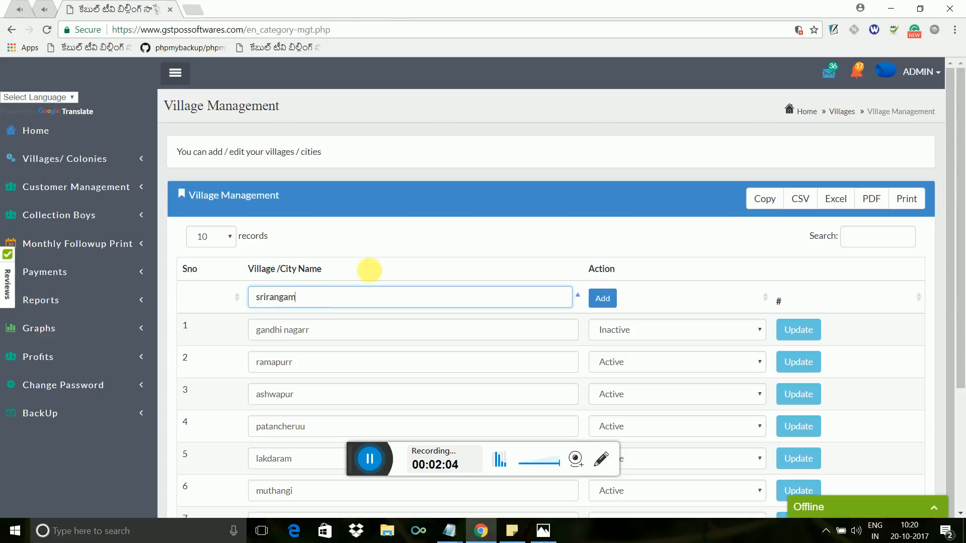
{"action": "left_click", "coordinate": [602, 298]}
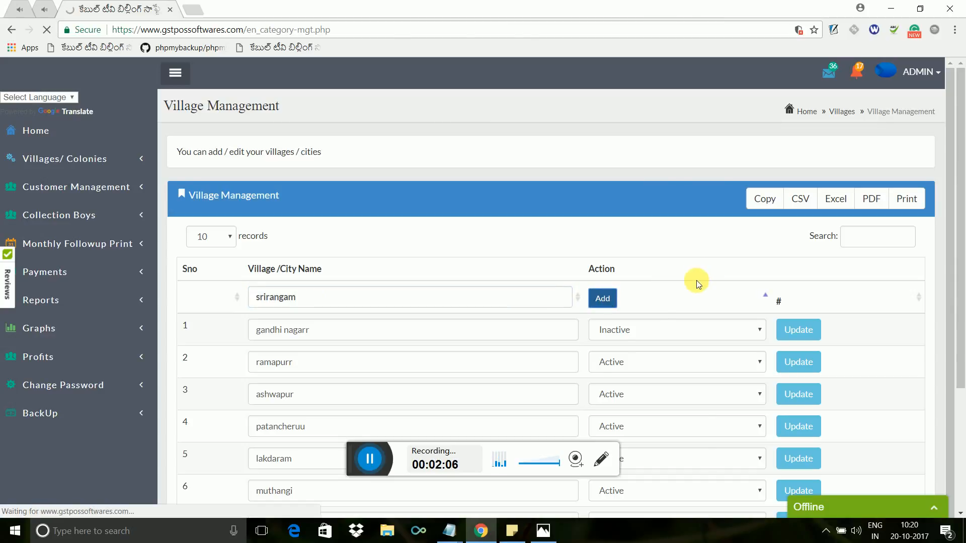
{"action": "left_click", "coordinate": [602, 298]}
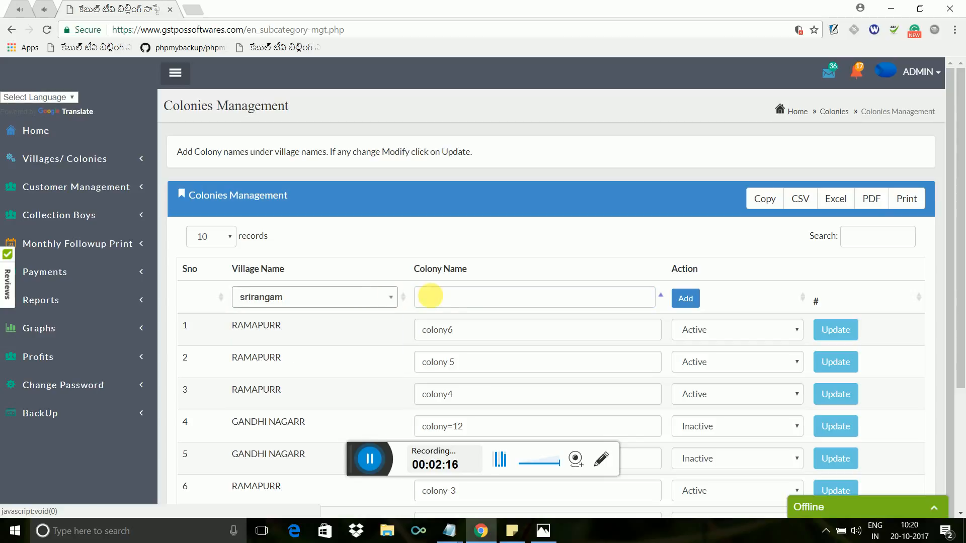
Add hanuman colony under srirangam, dismiss the confirmation and save its Update.
{"action": "type", "text": "hanuman colony"}
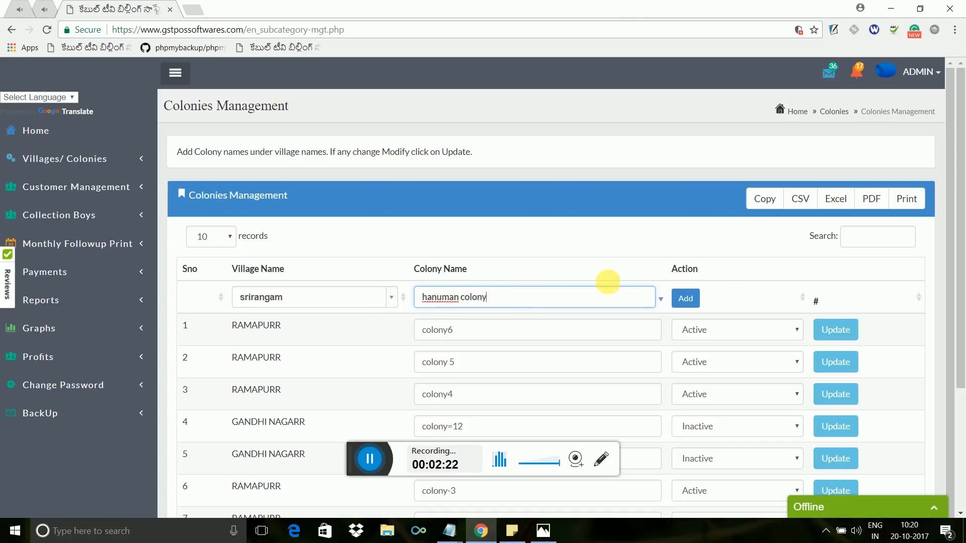
{"action": "left_click", "coordinate": [685, 298]}
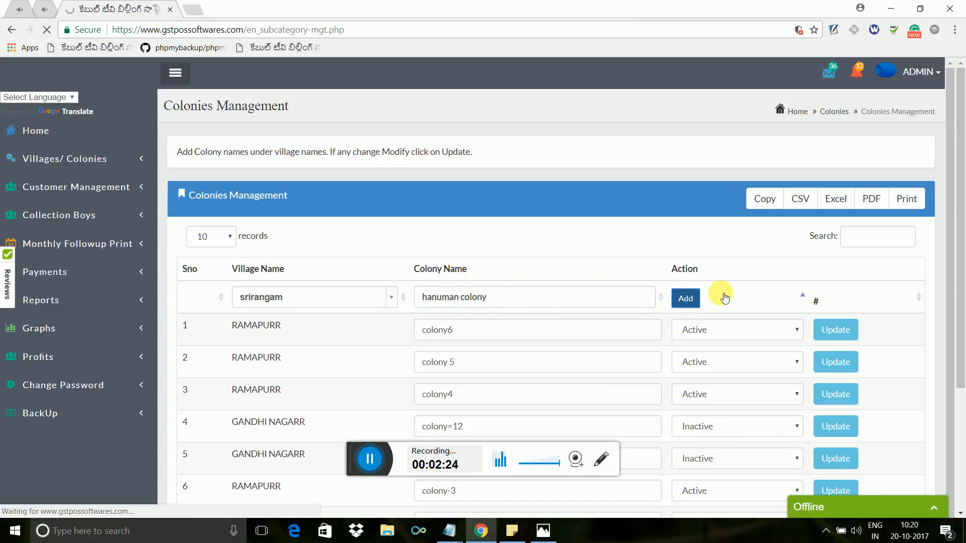
{"action": "left_click", "coordinate": [684, 298]}
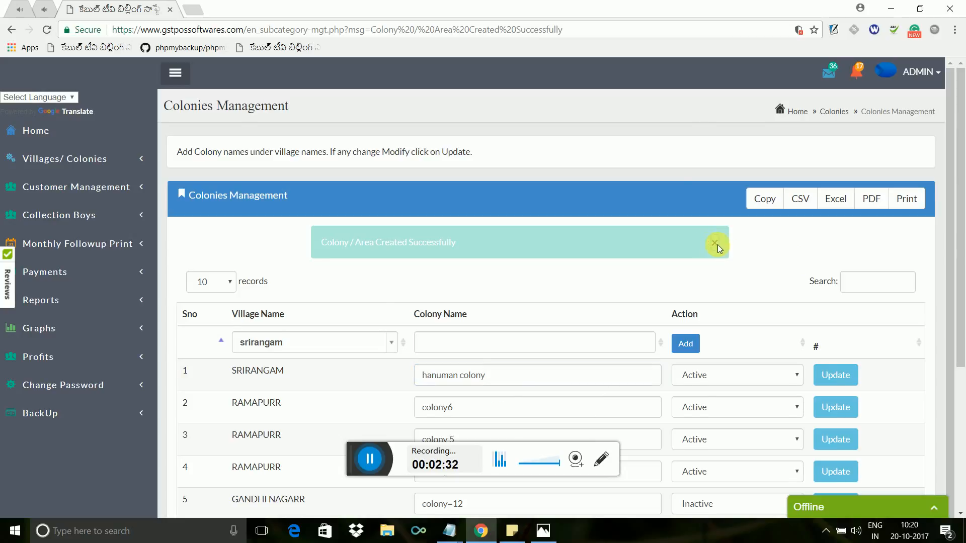
{"action": "left_click", "coordinate": [716, 243]}
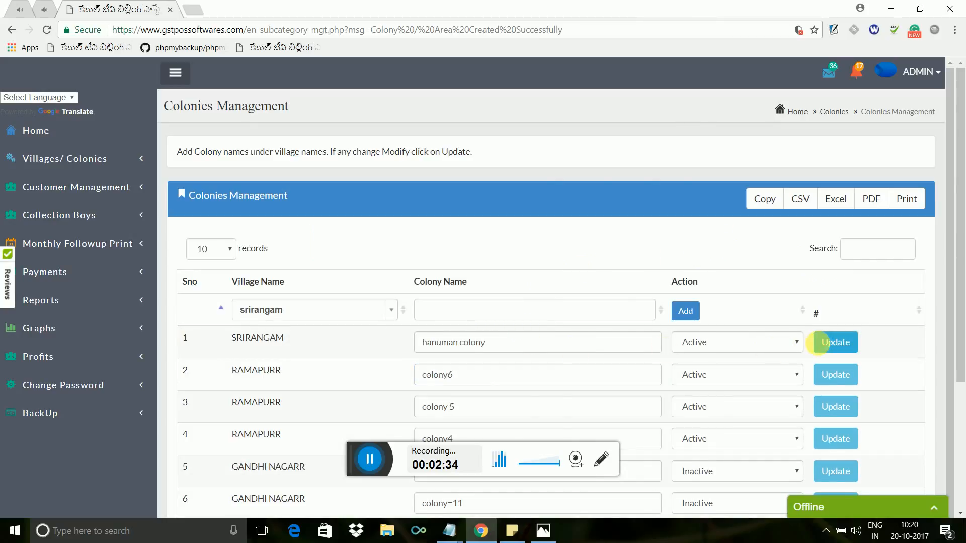
{"action": "left_click", "coordinate": [835, 342]}
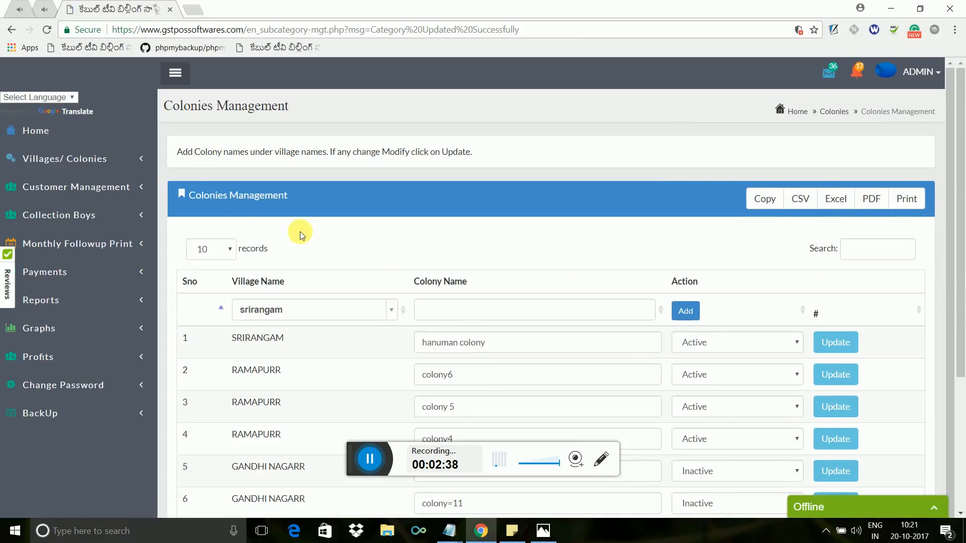
{"action": "left_click", "coordinate": [76, 187]}
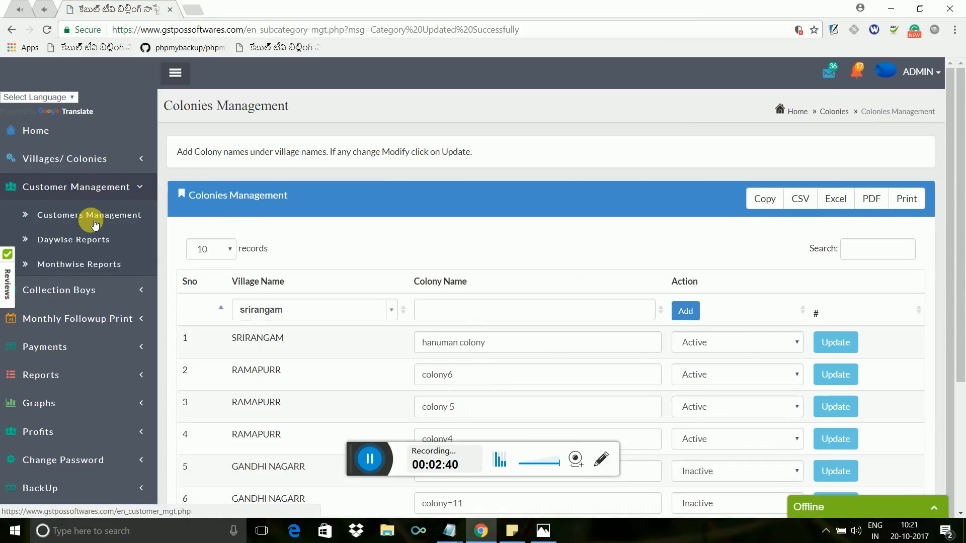
Begin a customer with village srirangam, colony hanuman colony and user type Advance Payment.
{"action": "left_click", "coordinate": [89, 215]}
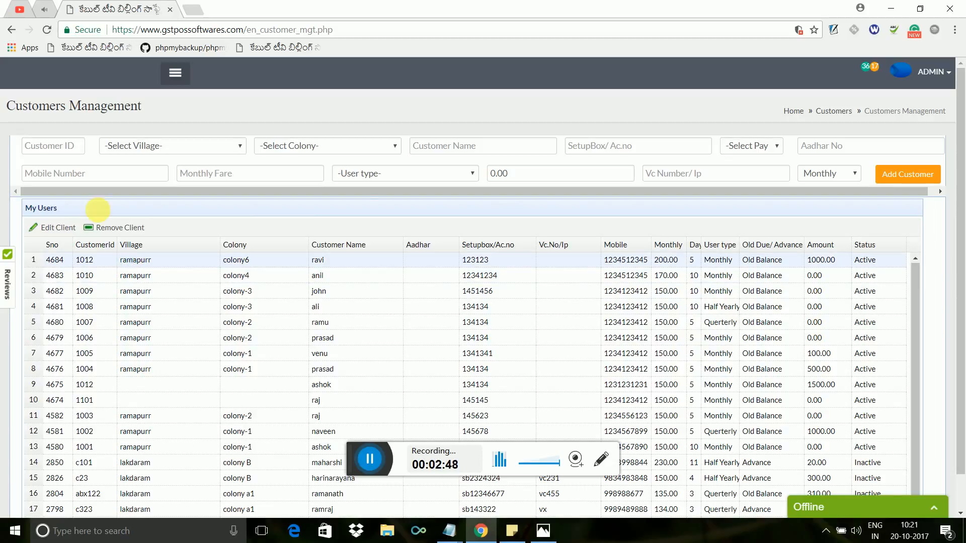
{"action": "left_click", "coordinate": [172, 144]}
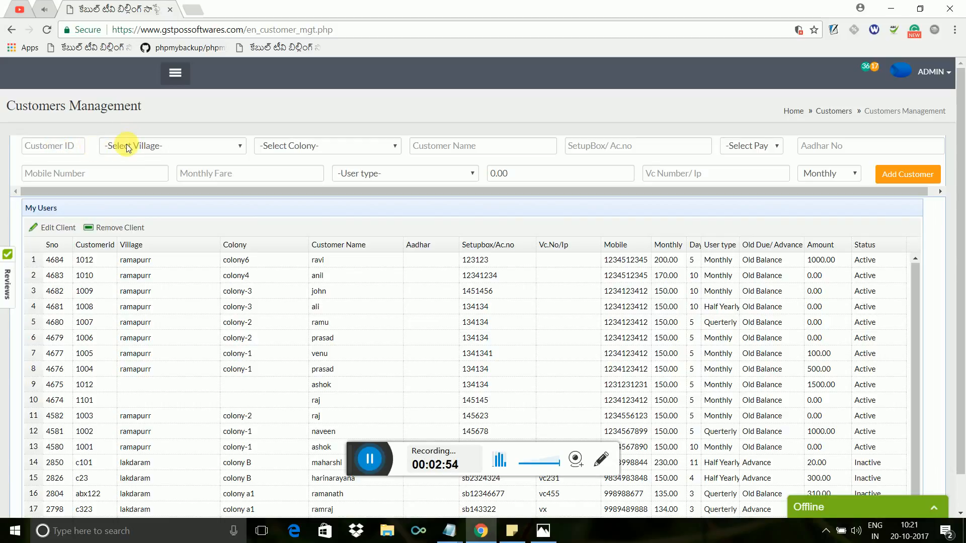
{"action": "left_click", "coordinate": [172, 145]}
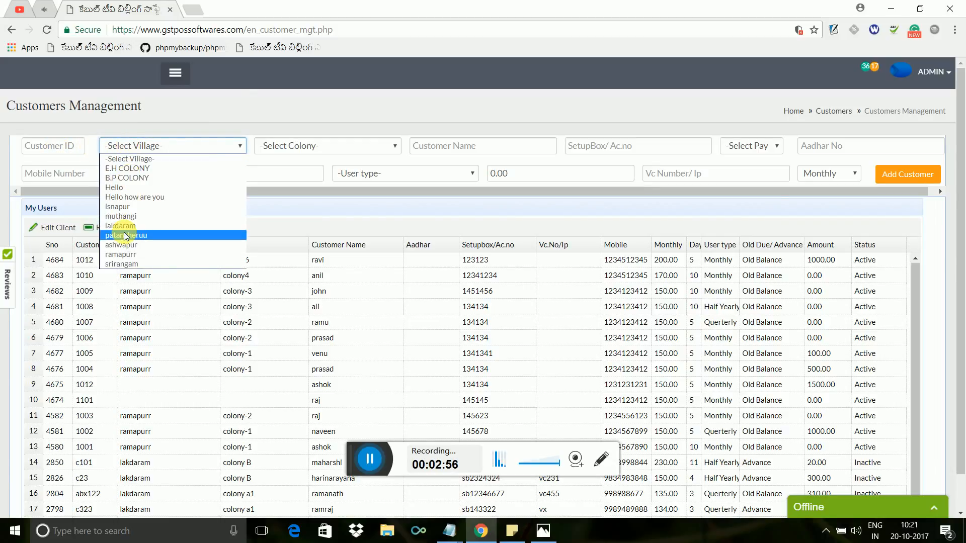
{"action": "mouse_move", "coordinate": [121, 254]}
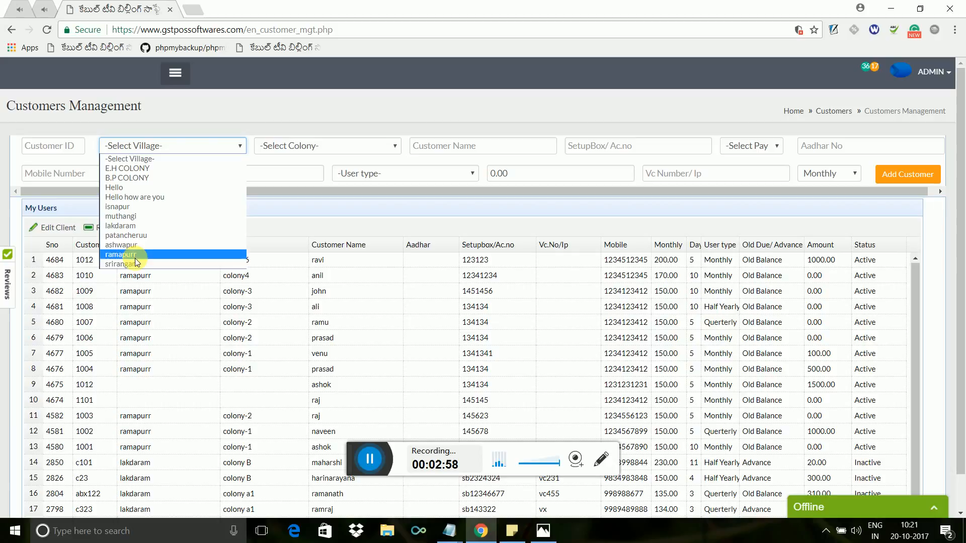
{"action": "left_click", "coordinate": [122, 263]}
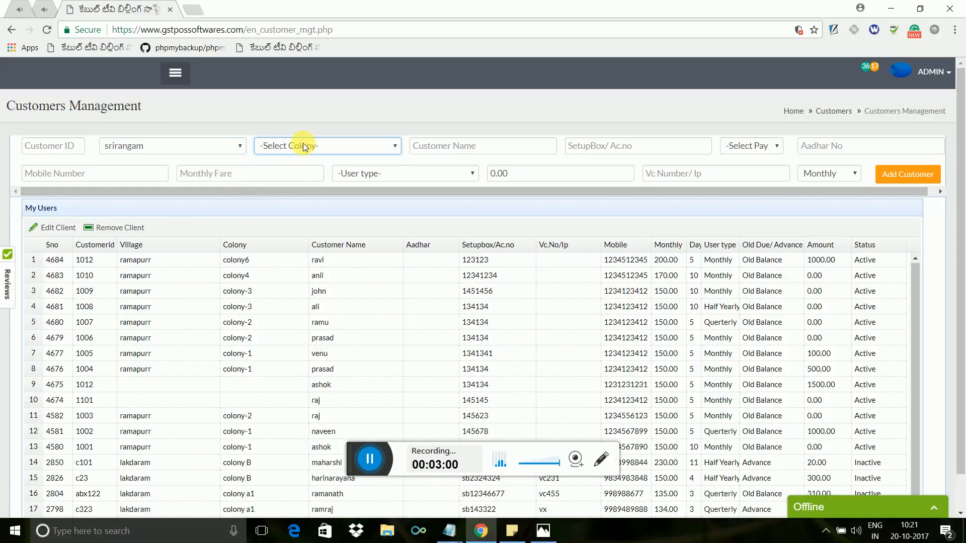
{"action": "left_click", "coordinate": [405, 173]}
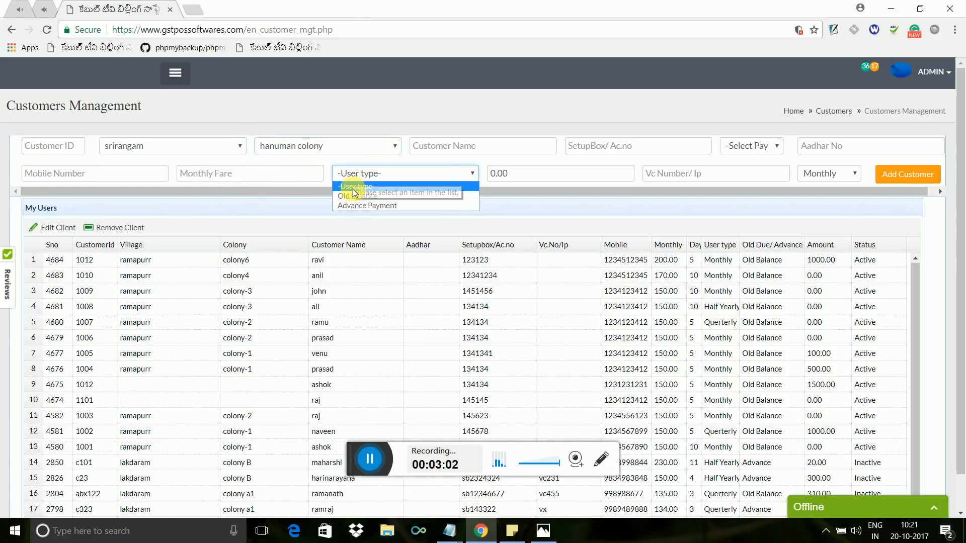
{"action": "left_click", "coordinate": [367, 205]}
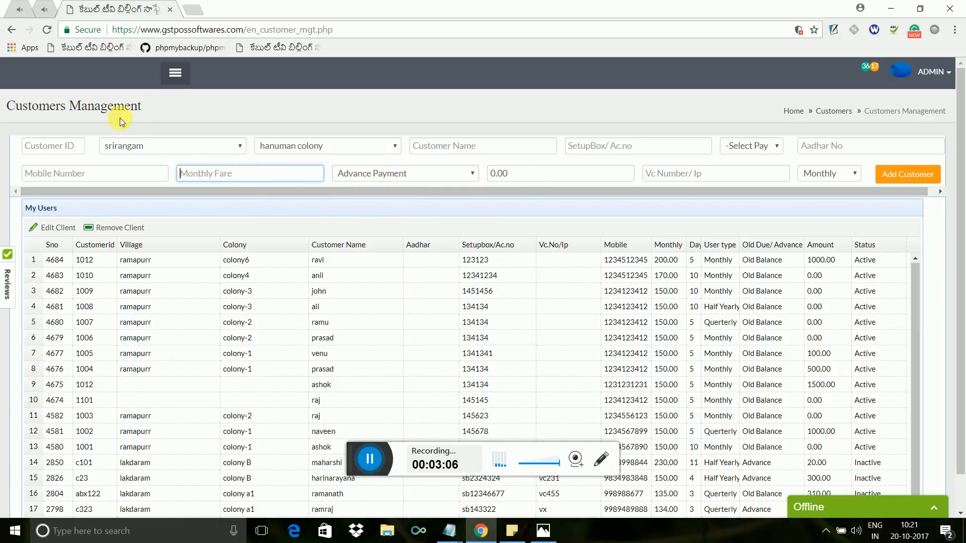
{"action": "left_click", "coordinate": [174, 72]}
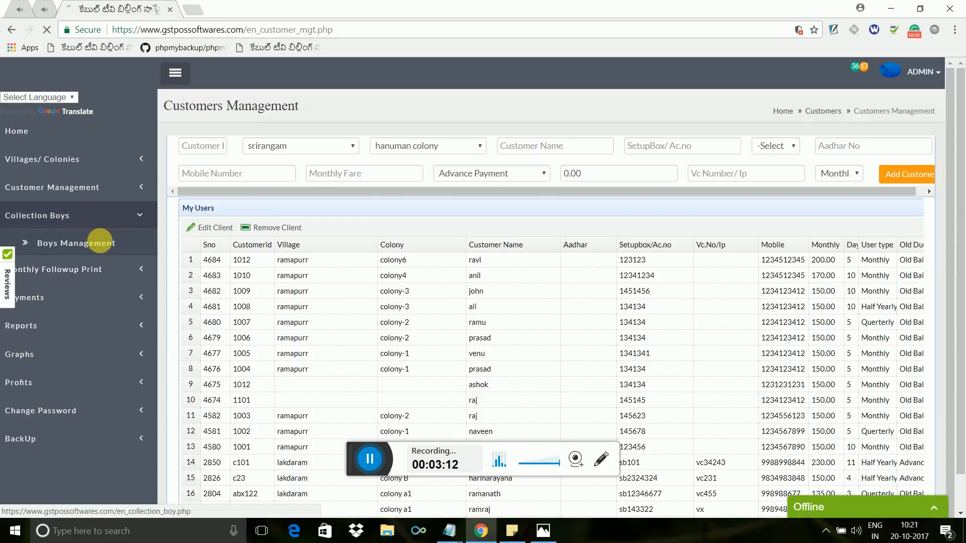
{"action": "left_click", "coordinate": [75, 243]}
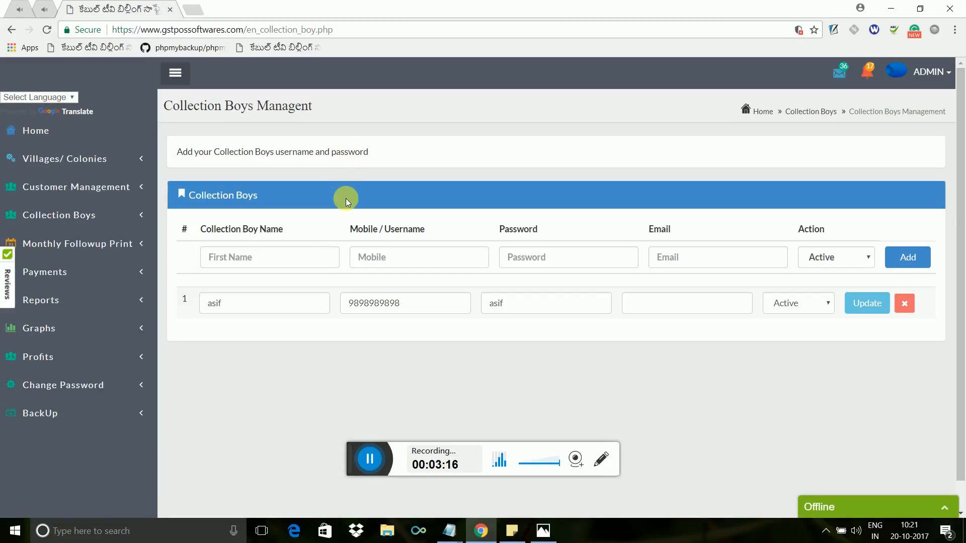
{"action": "mouse_move", "coordinate": [140, 187]}
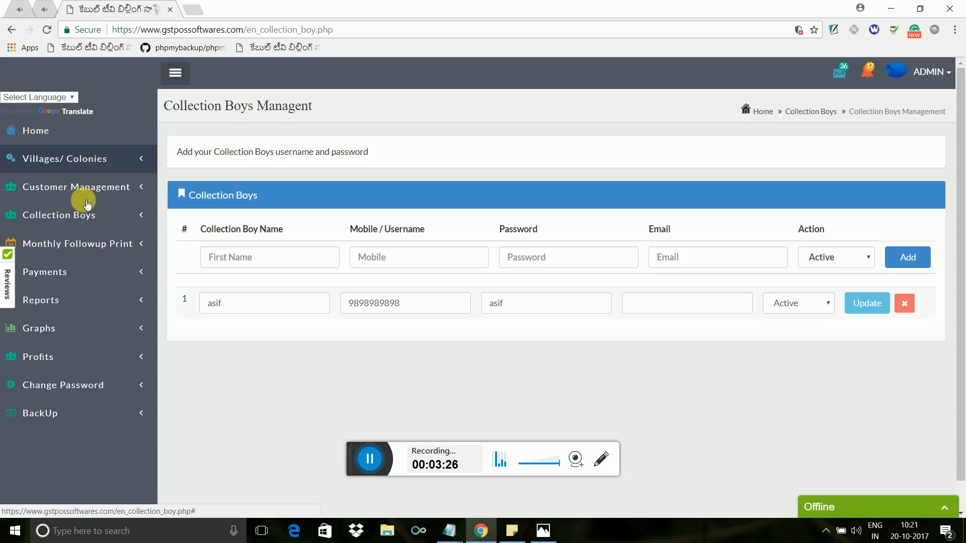
{"action": "left_click", "coordinate": [80, 244]}
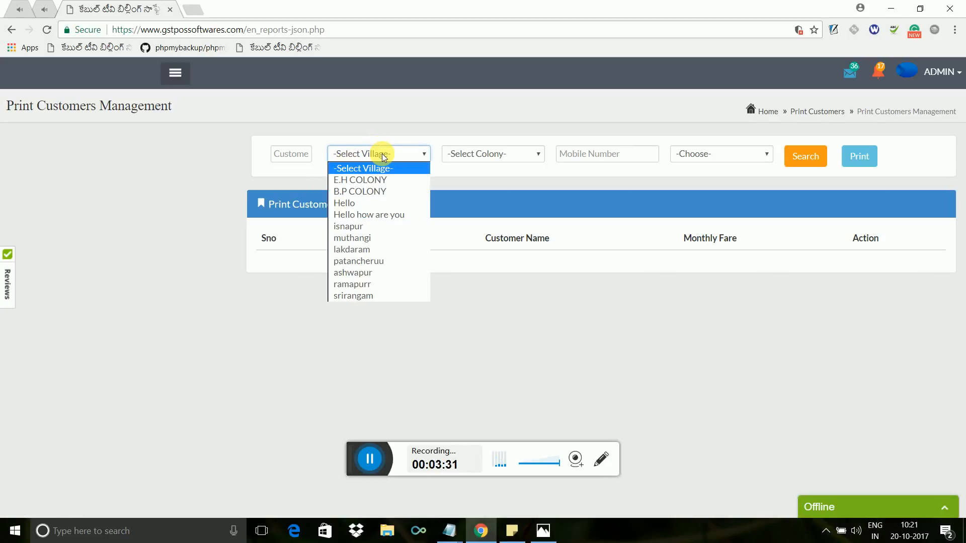
{"action": "mouse_move", "coordinate": [352, 272]}
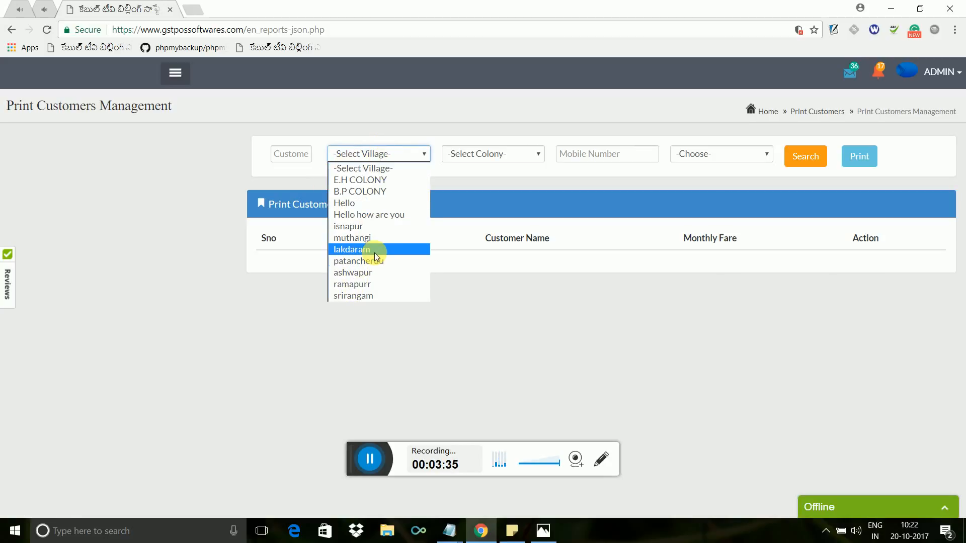
Try isnapur as the village filter, reset it, and expand the Payments section.
{"action": "left_click", "coordinate": [349, 227]}
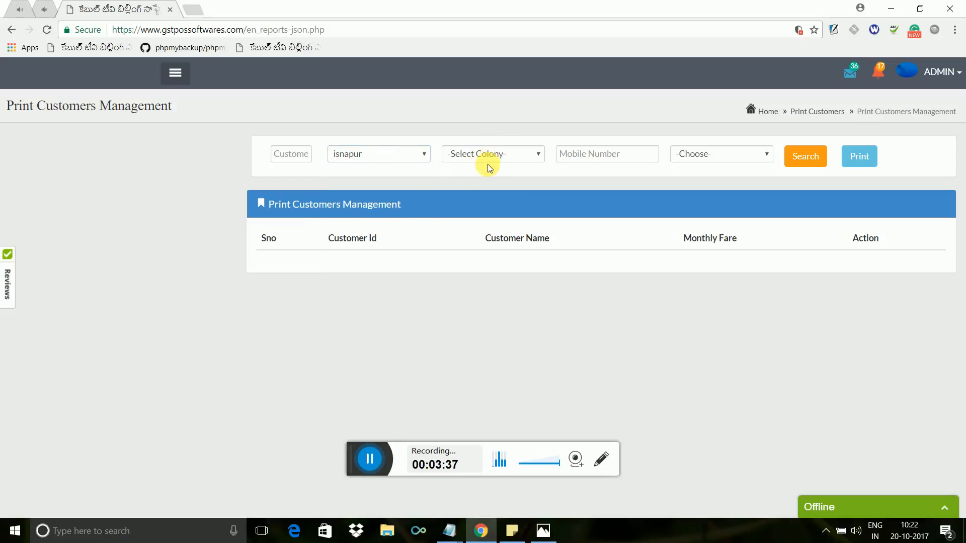
{"action": "left_click", "coordinate": [492, 153]}
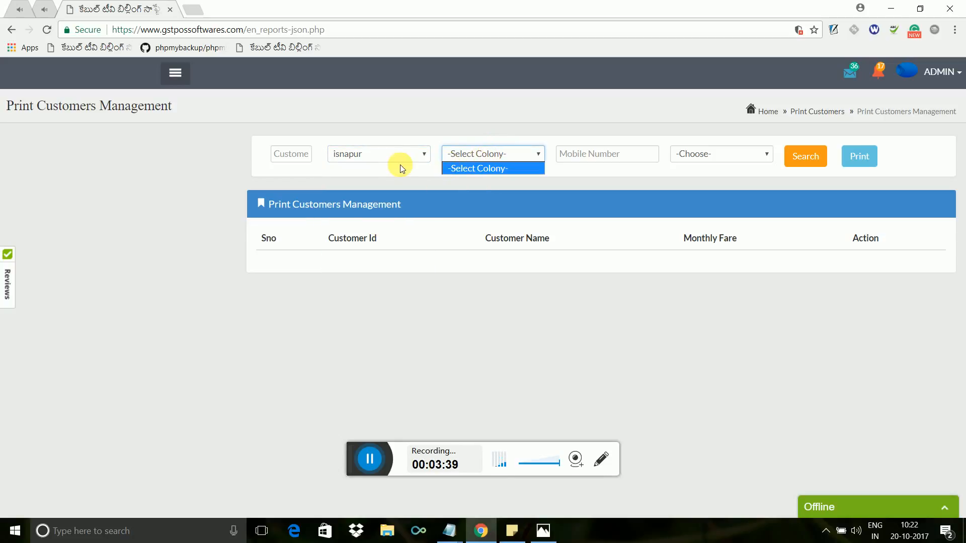
{"action": "left_click", "coordinate": [378, 153]}
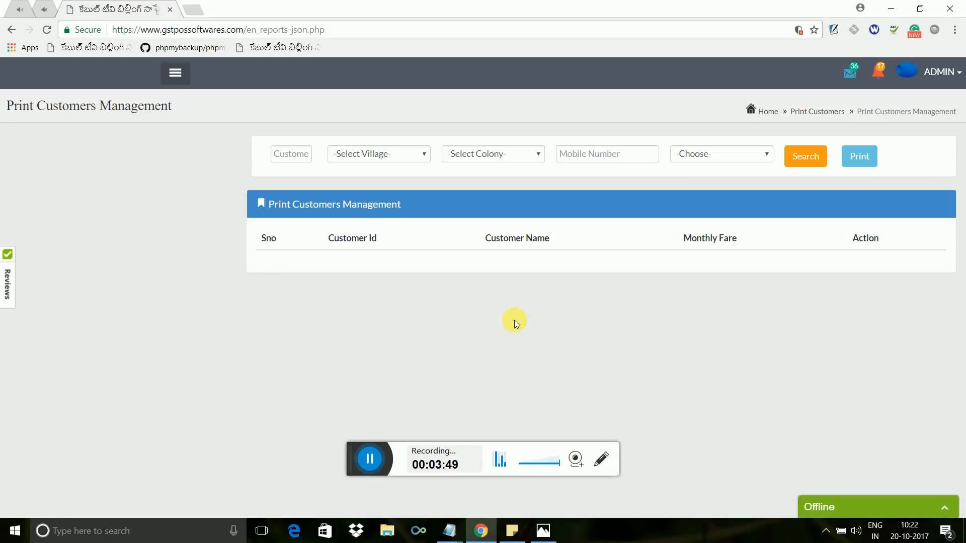
{"action": "left_click", "coordinate": [174, 73]}
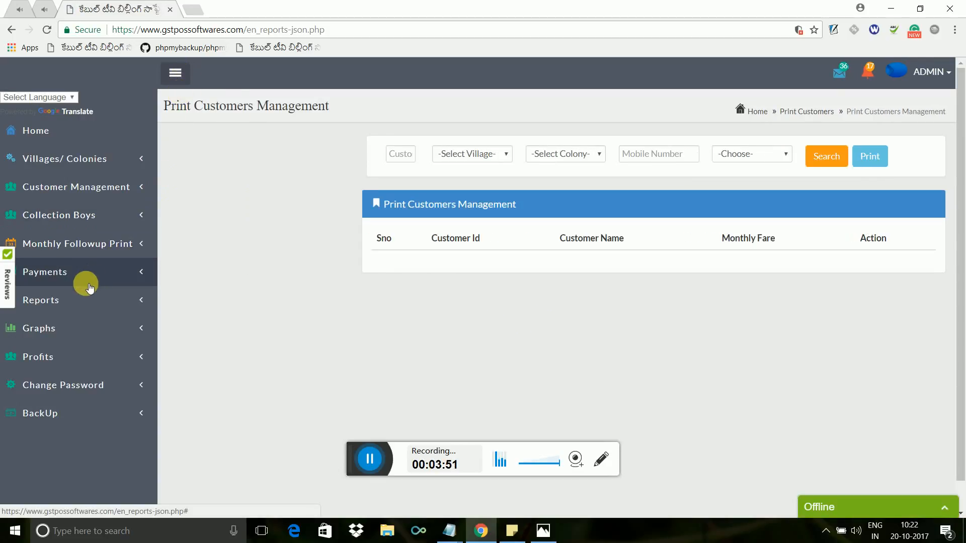
{"action": "left_click", "coordinate": [45, 271]}
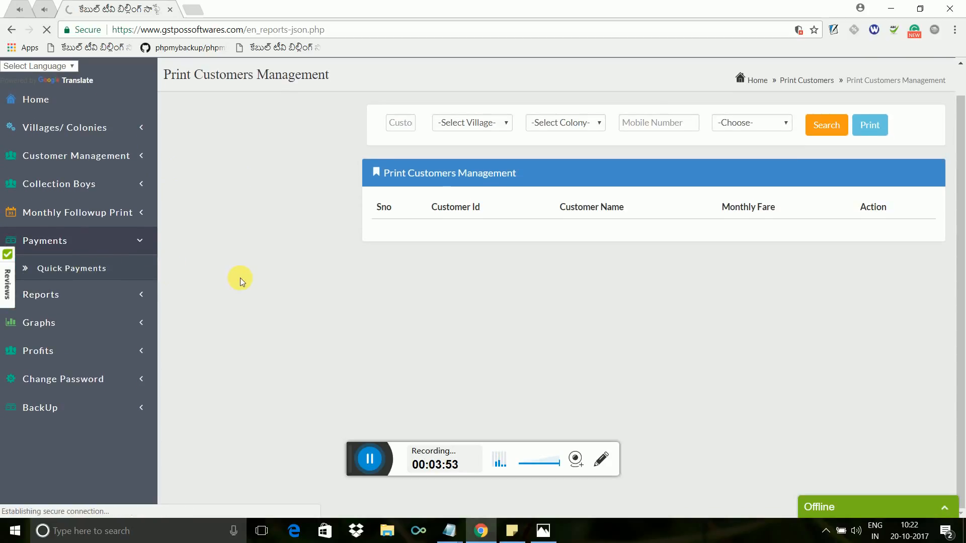
Look up customer 1002's billing details on the quick payments page.
{"action": "left_click", "coordinate": [72, 268]}
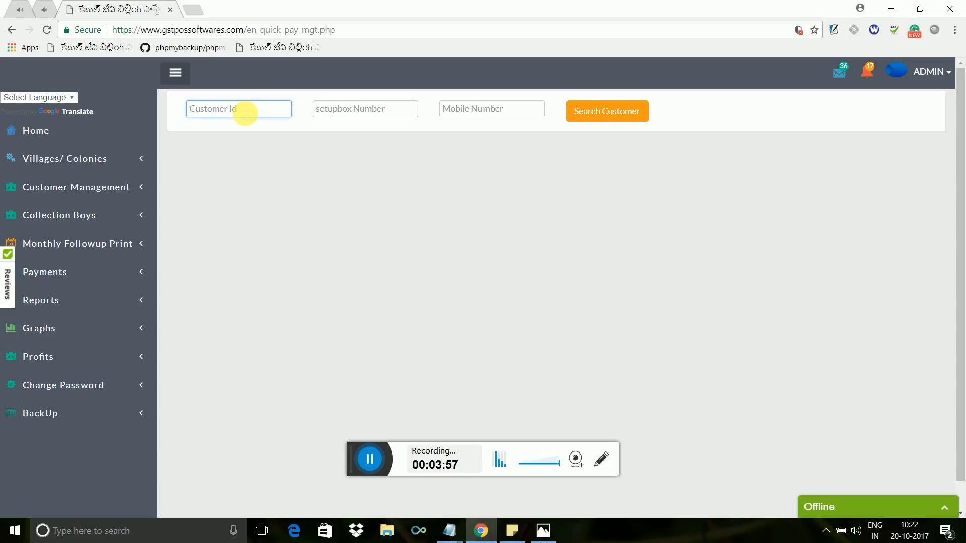
{"action": "type", "text": "1002"}
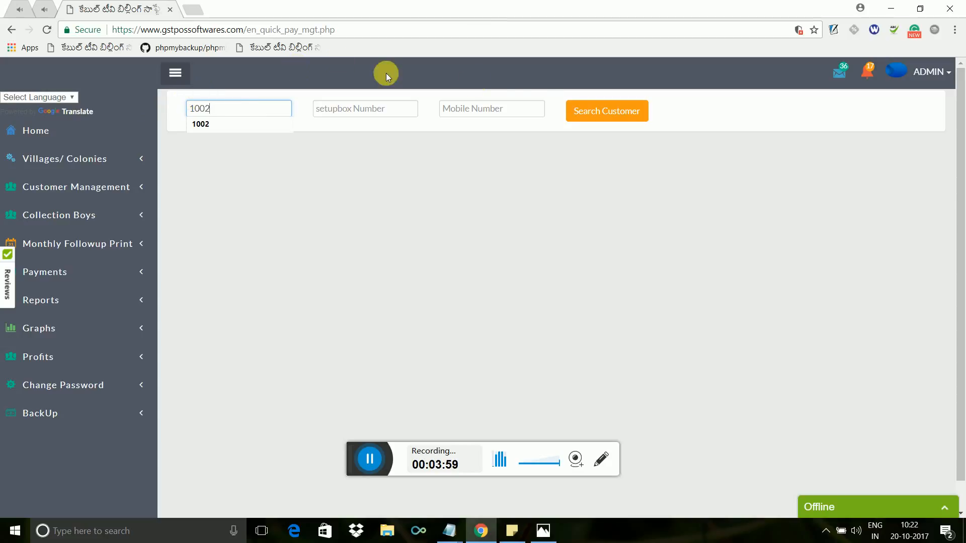
{"action": "left_click", "coordinate": [605, 111]}
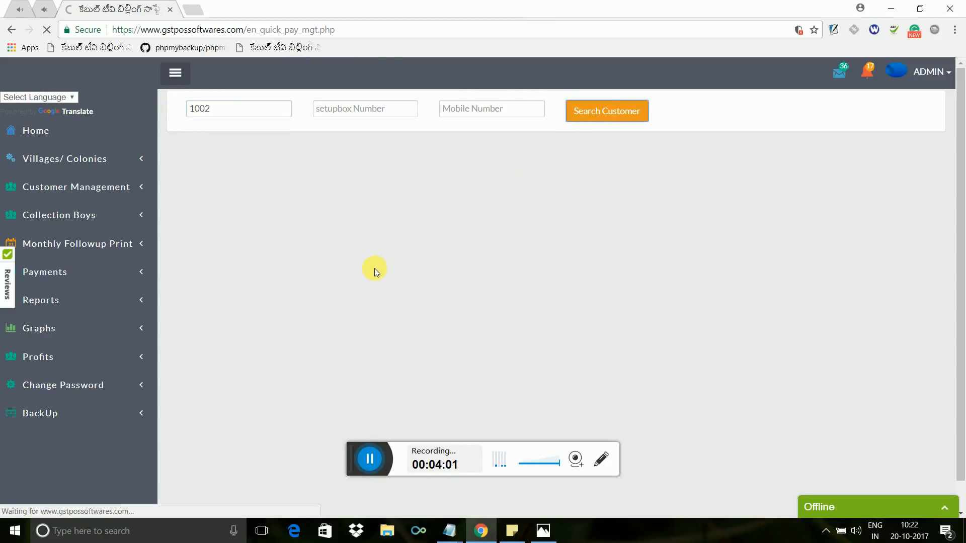
{"action": "left_click", "coordinate": [606, 111]}
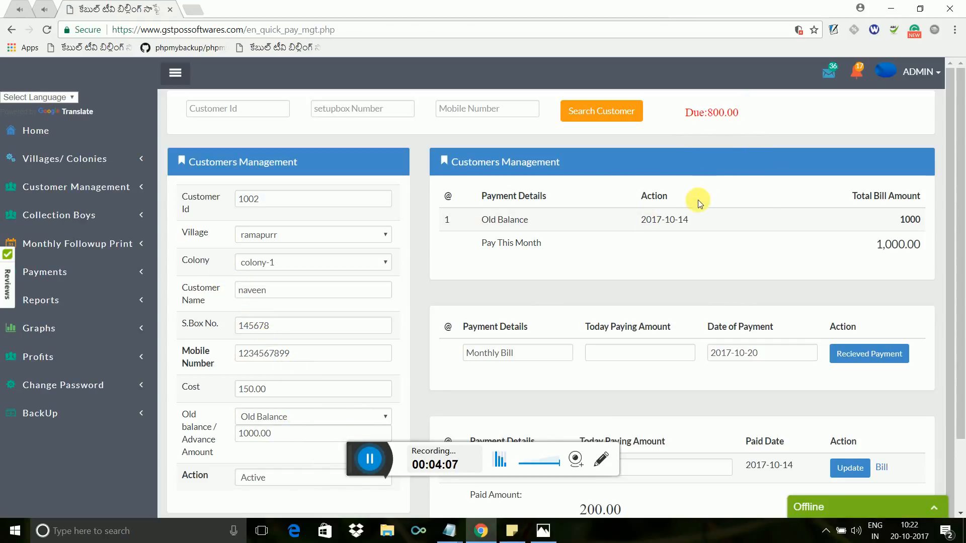
Record a today-paying amount of 250 for customer 1002 as a received payment.
{"action": "left_click", "coordinate": [639, 352]}
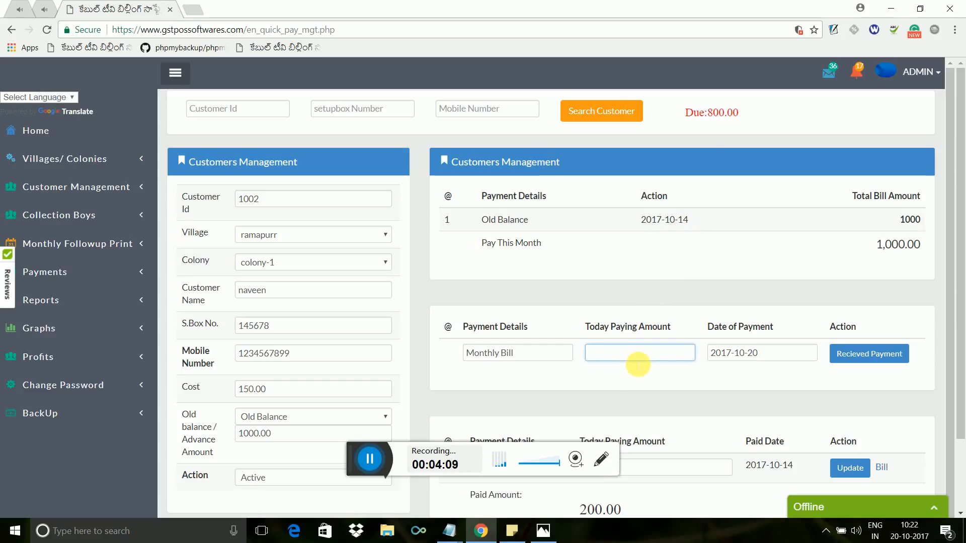
{"action": "type", "text": "2"}
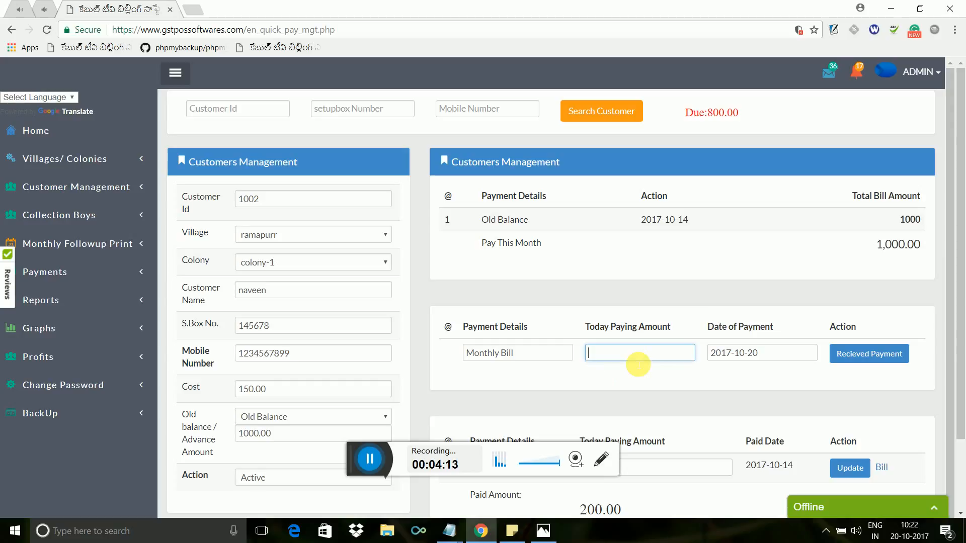
{"action": "type", "text": "250"}
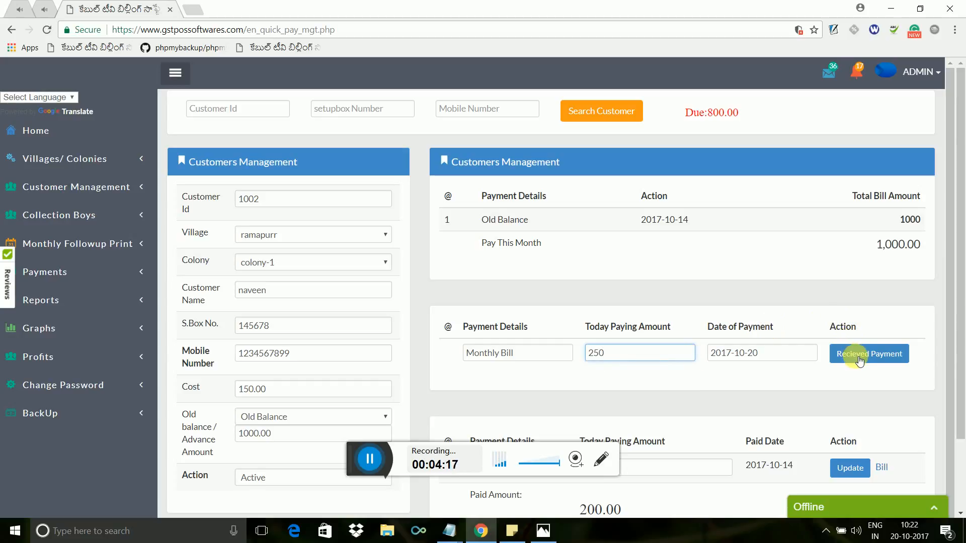
{"action": "left_click", "coordinate": [868, 353]}
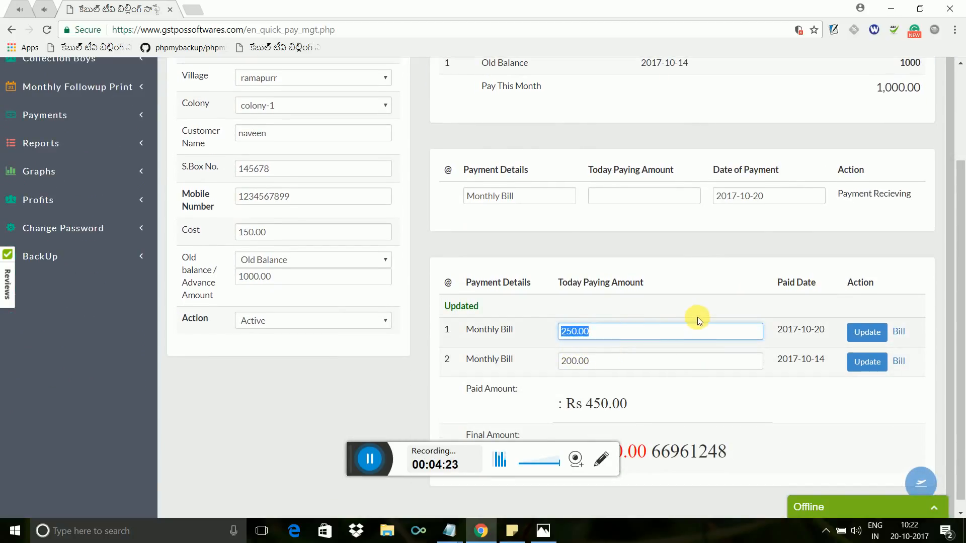
{"action": "mouse_move", "coordinate": [874, 319]}
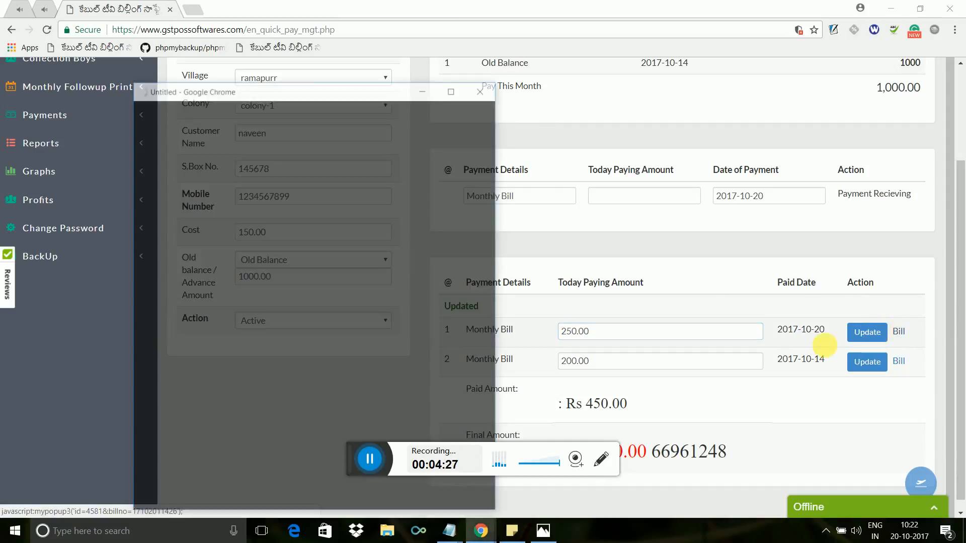
View the 250.00 receipt with due 550.00, preview printing, cancel and close it.
{"action": "left_click", "coordinate": [898, 331]}
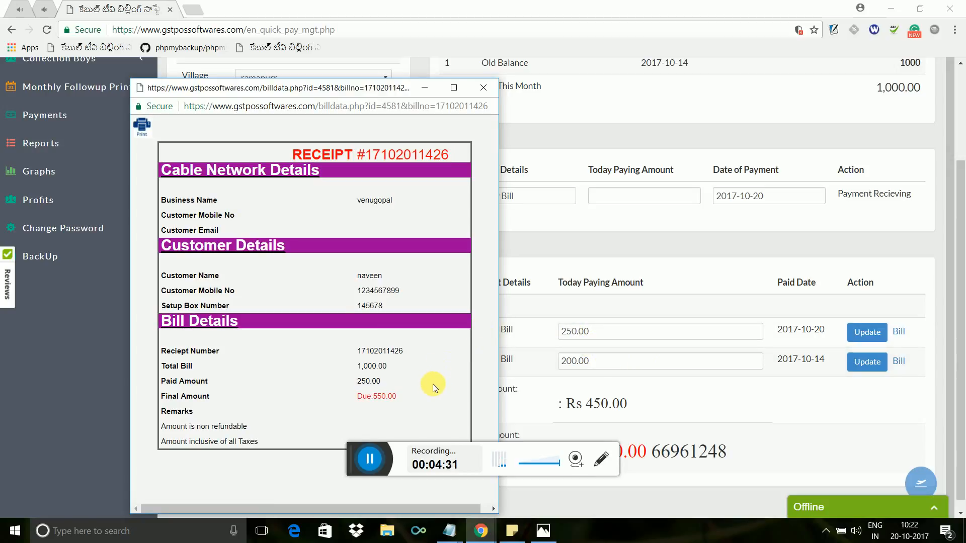
{"action": "double_click", "coordinate": [376, 396]}
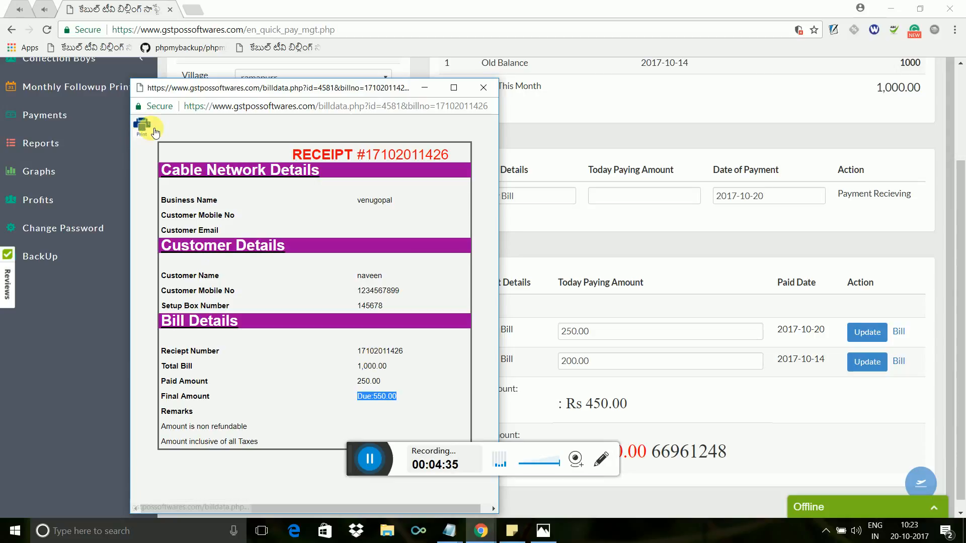
{"action": "left_click", "coordinate": [142, 126]}
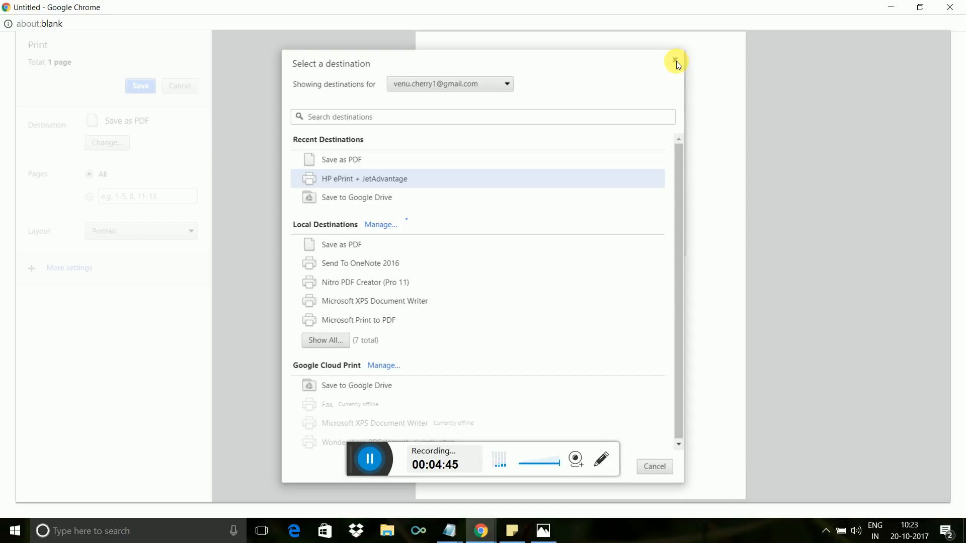
{"action": "left_click", "coordinate": [675, 60]}
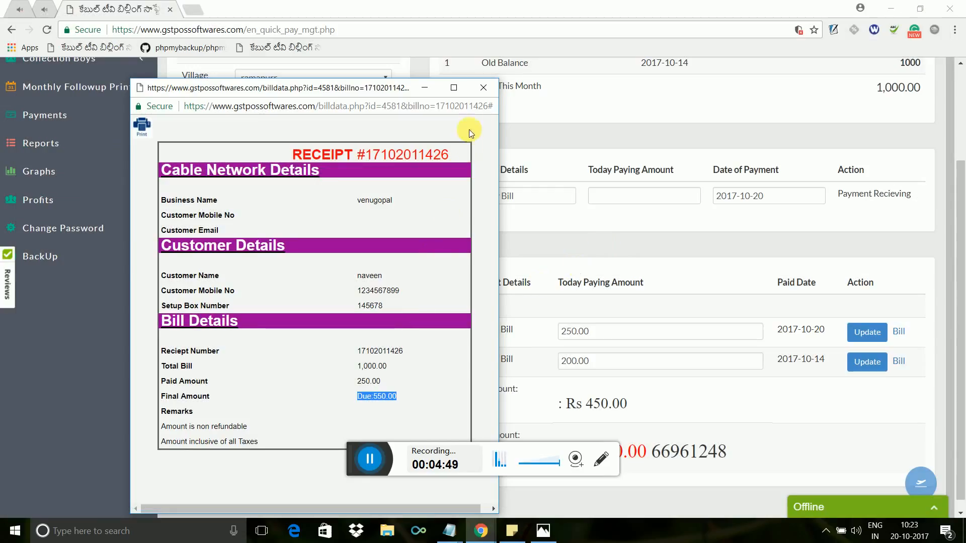
{"action": "left_click", "coordinate": [484, 87]}
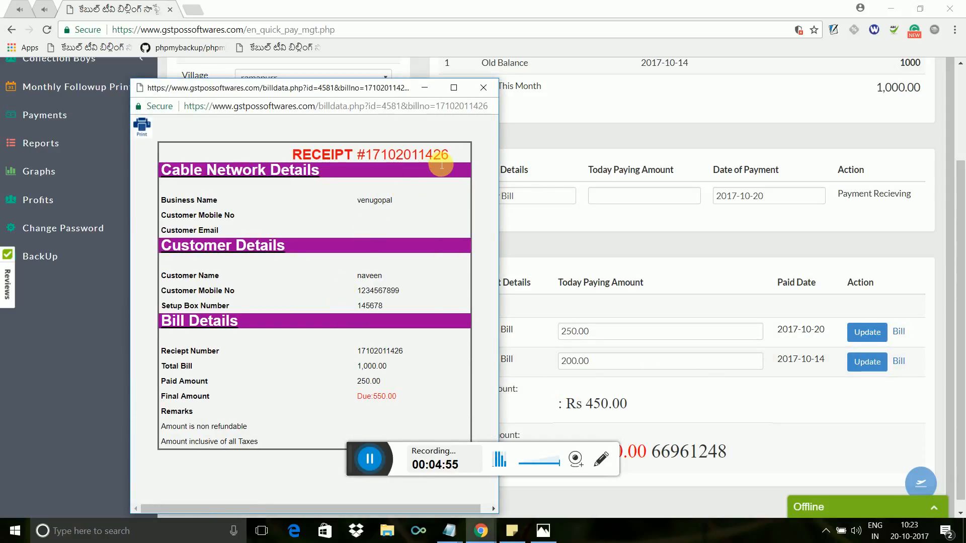
{"action": "left_click", "coordinate": [484, 88]}
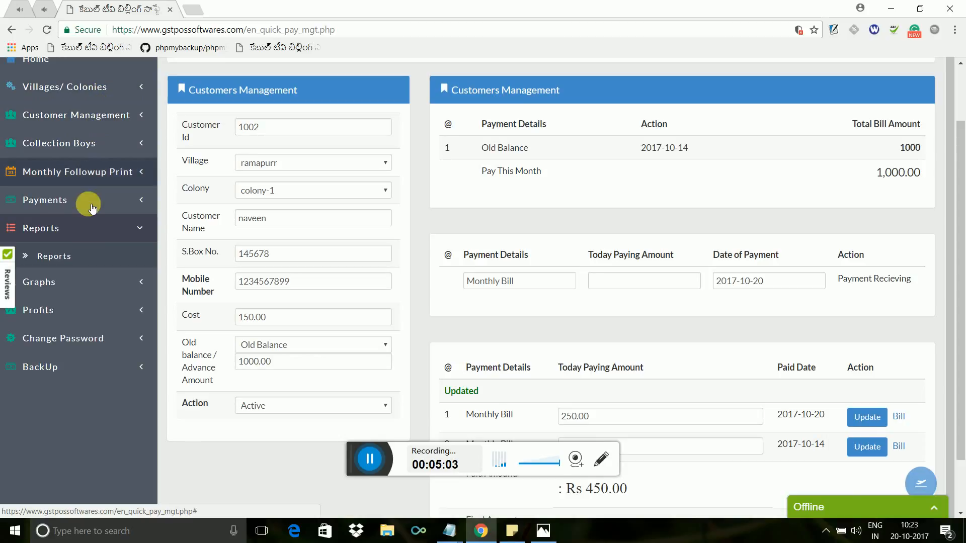
Expand the Profits section in the sidebar to reveal the monthly profits option.
{"action": "scroll", "scroll_direction": "down", "scroll_amount": 3}
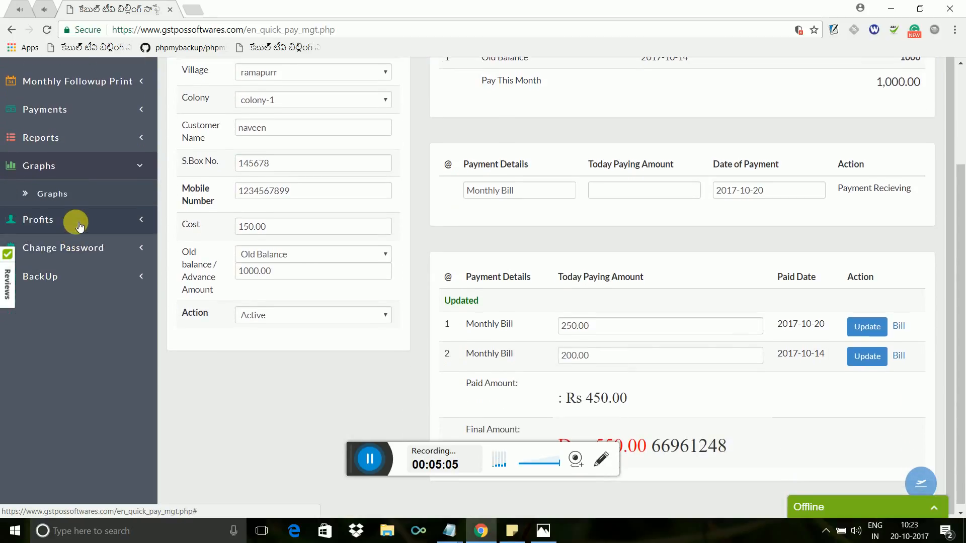
{"action": "left_click", "coordinate": [38, 219]}
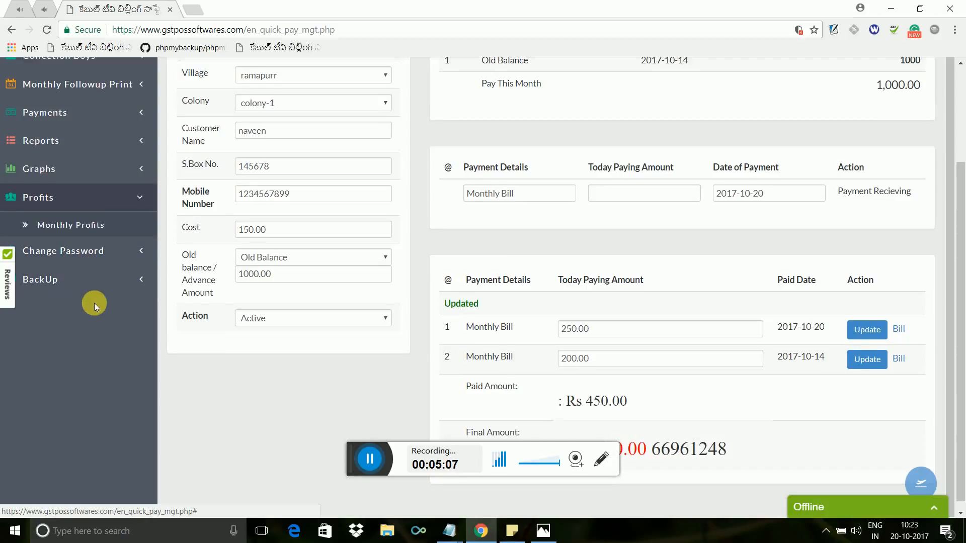
{"action": "mouse_move", "coordinate": [102, 325]}
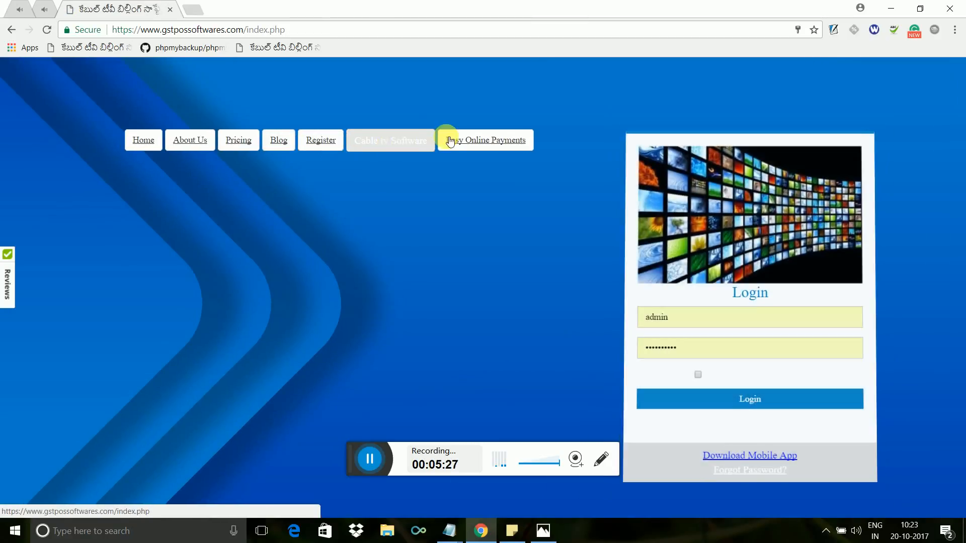
Browse Easy Online Payments, then the Pricing page's SMS plan rates and bank details.
{"action": "left_click", "coordinate": [484, 139]}
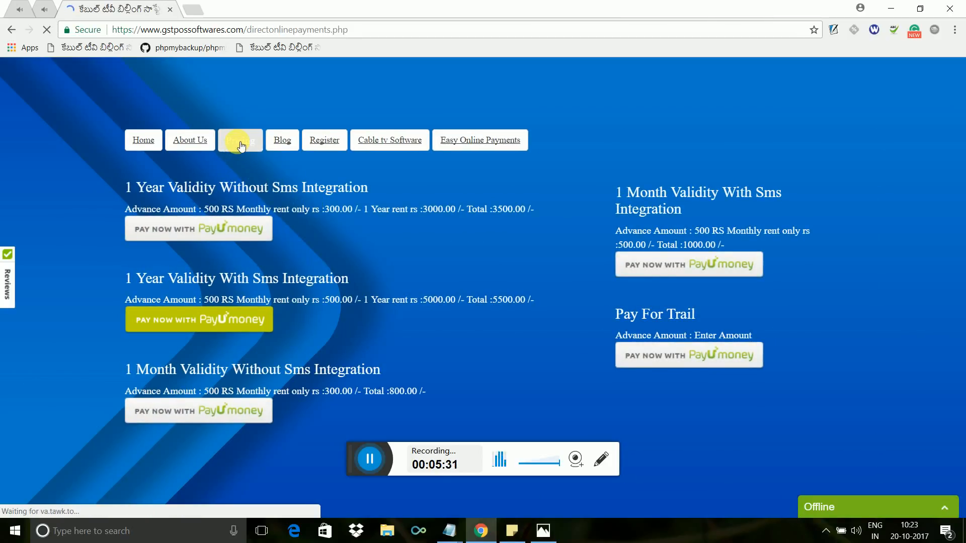
{"action": "left_click", "coordinate": [240, 140]}
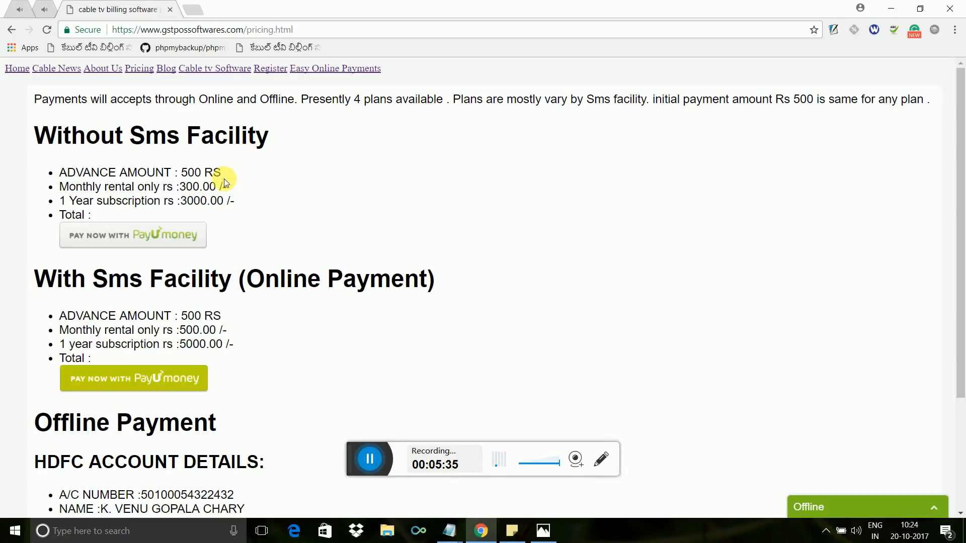
{"action": "scroll", "scroll_direction": "down", "scroll_amount": 3}
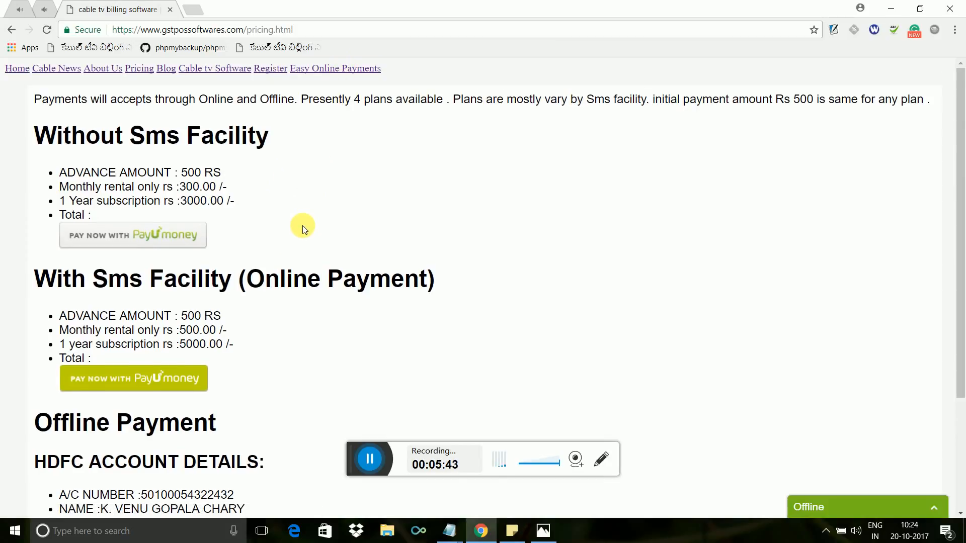
{"action": "scroll", "scroll_direction": "down", "scroll_amount": 3}
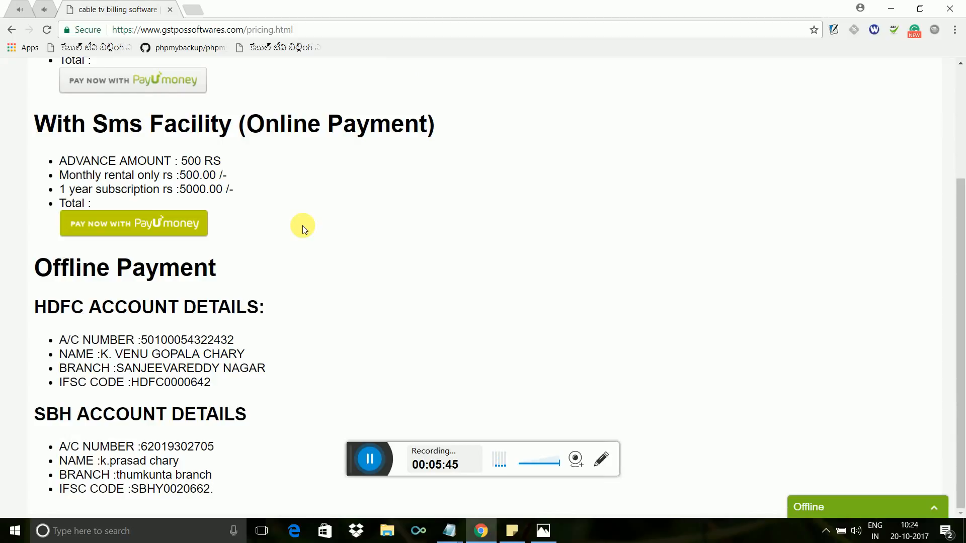